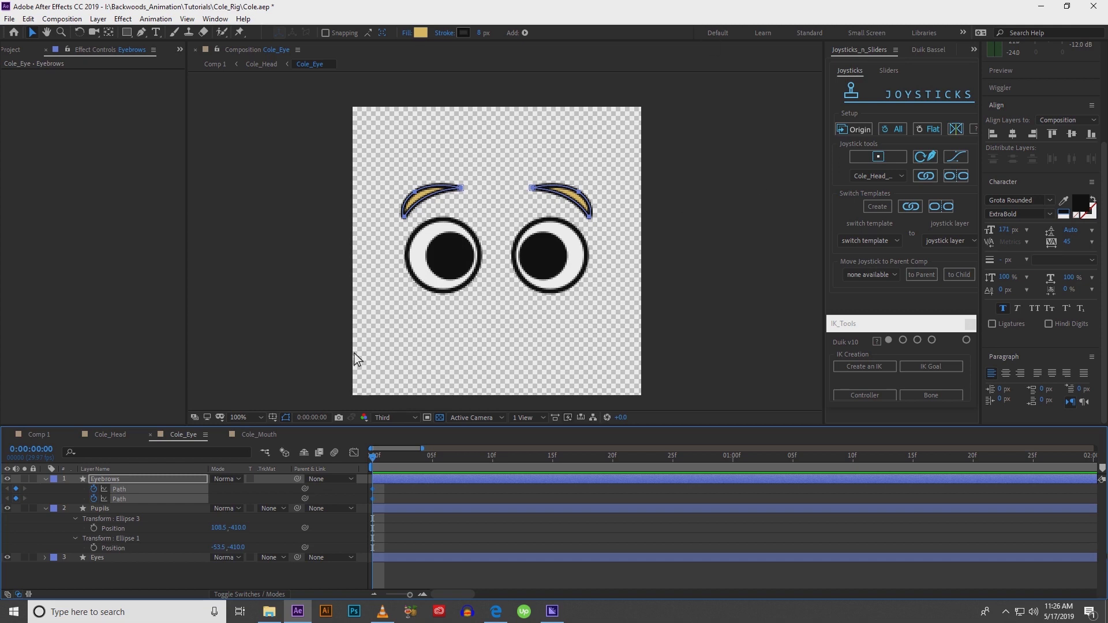
mouse_move(480, 332)
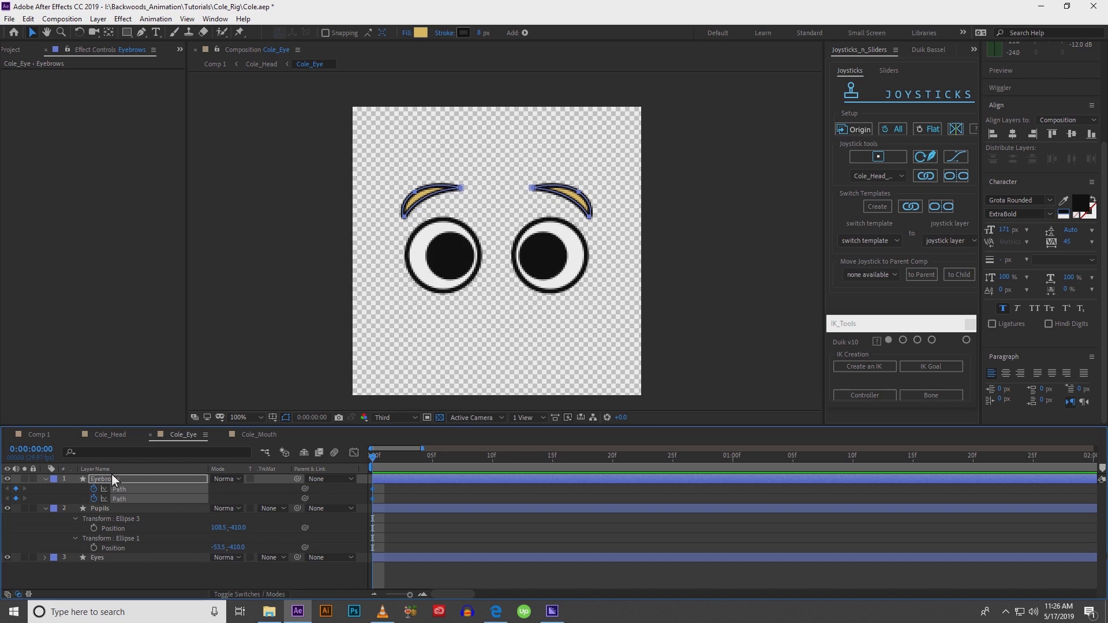
mouse_move(373, 466)
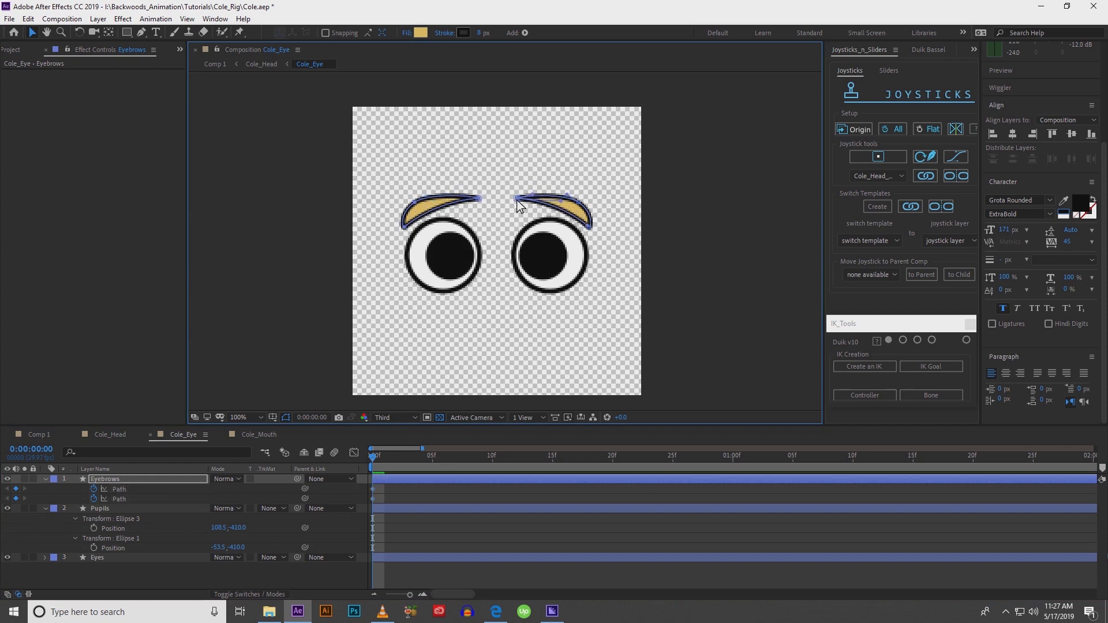
Step: Drag the right eyebrow's path points into a flatter, lower curve at frame 0
drag(548, 213, 598, 230)
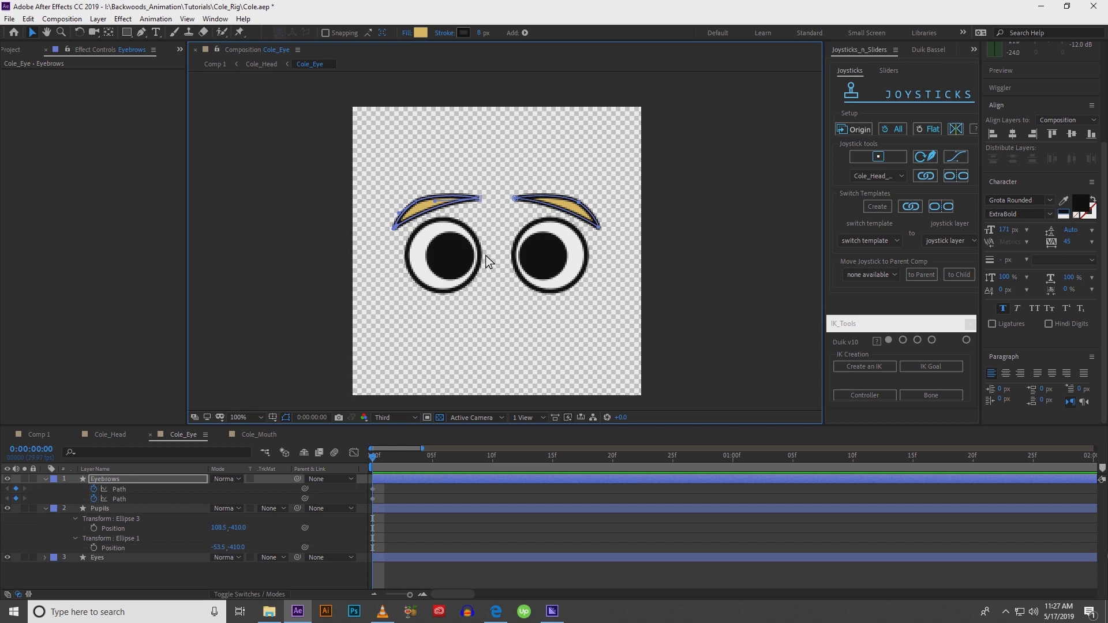
mouse_move(394, 269)
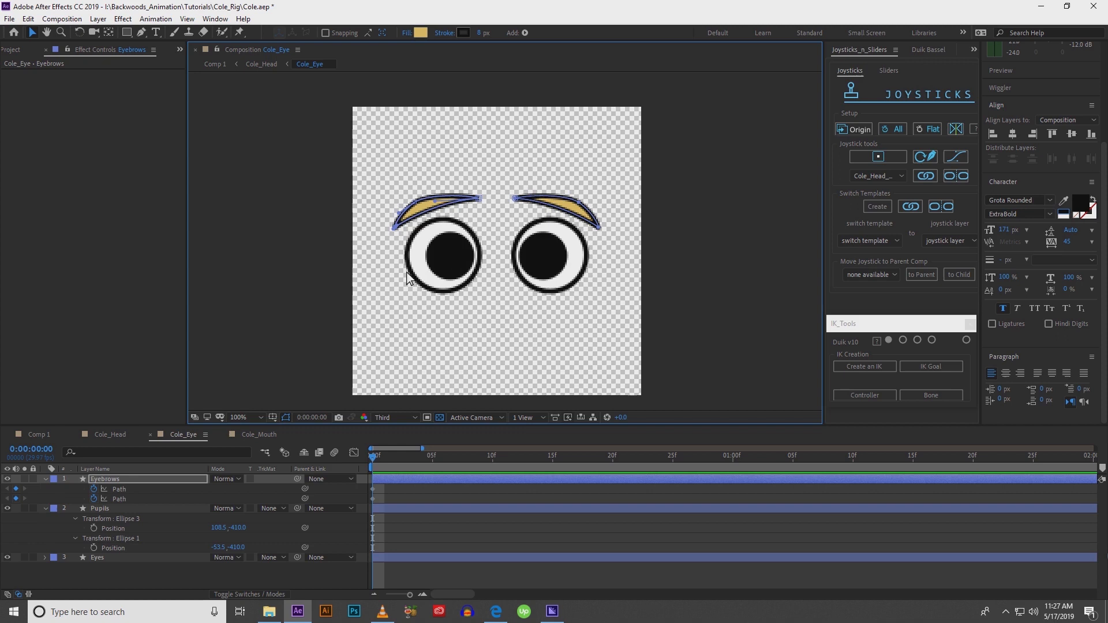
mouse_move(440, 256)
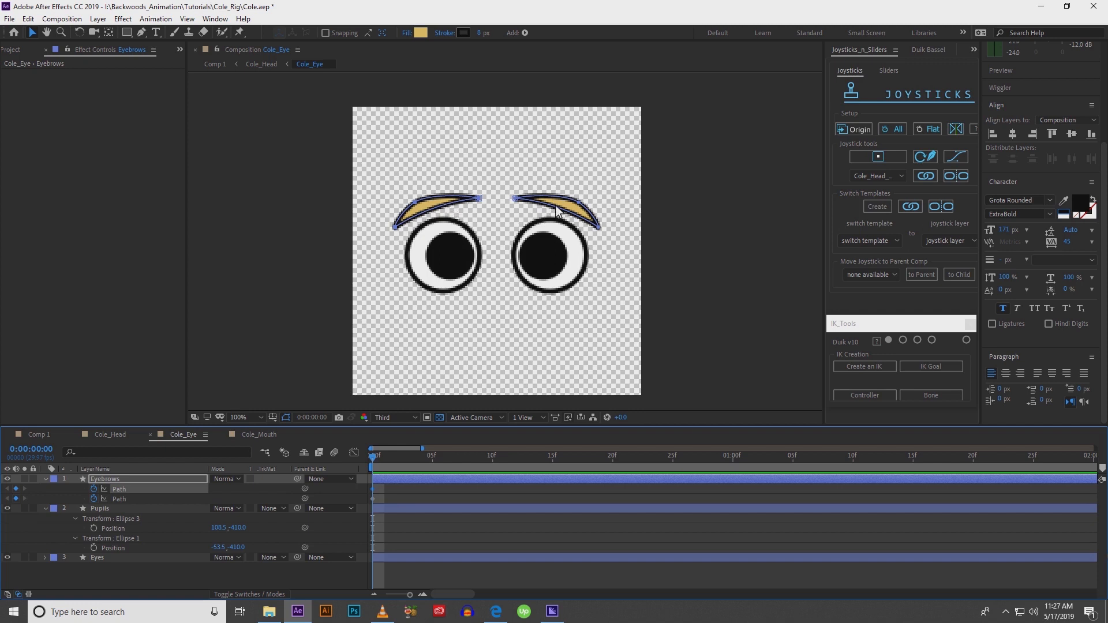
click(554, 216)
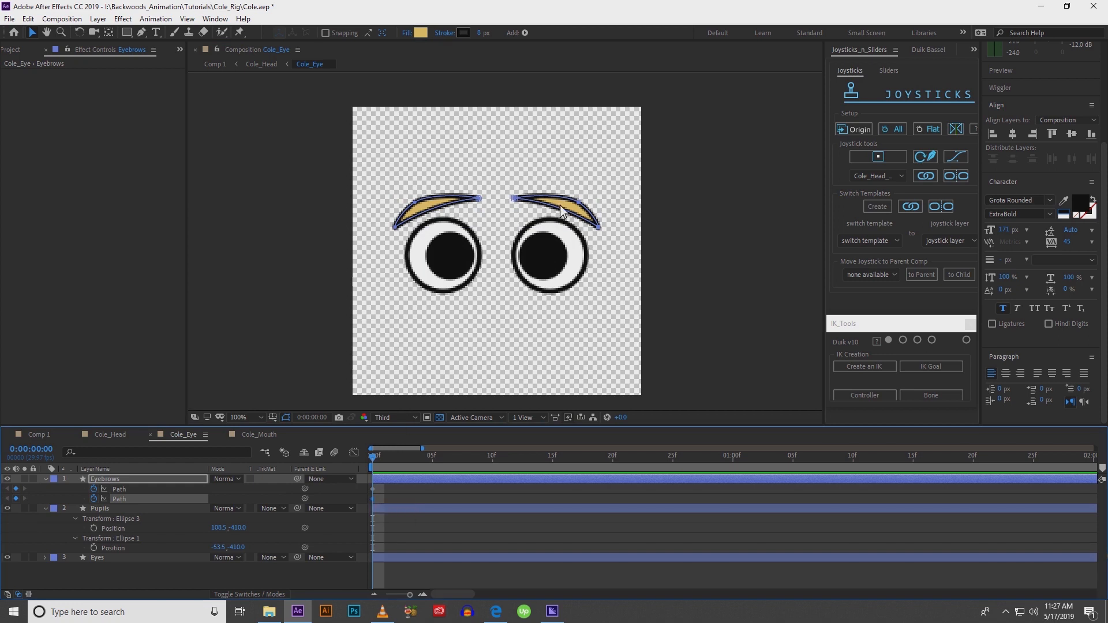
mouse_move(493, 203)
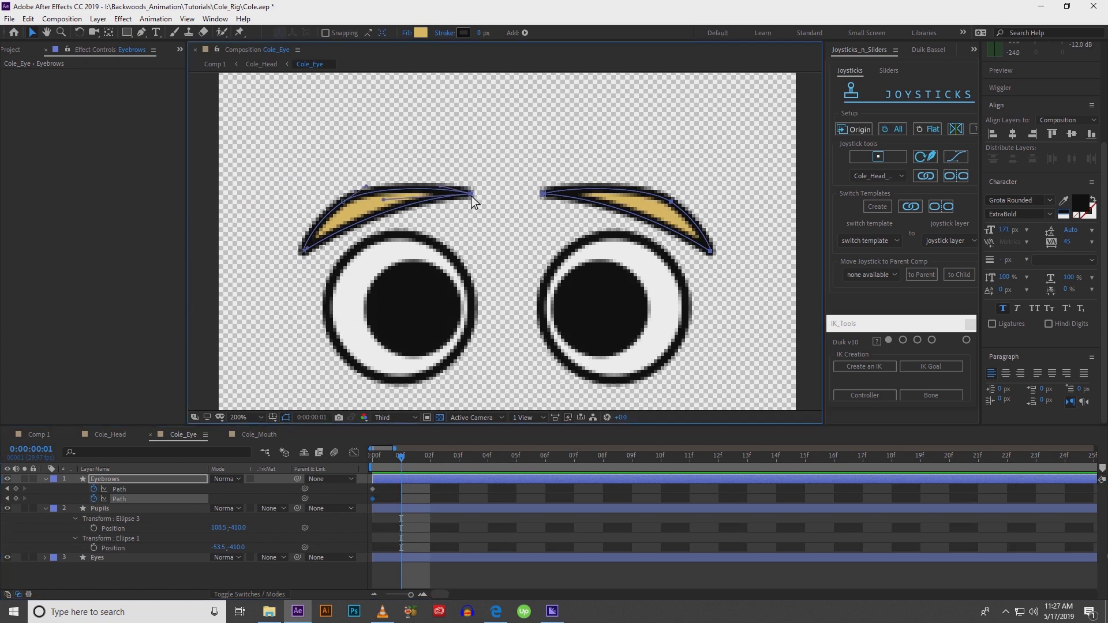
mouse_move(480, 186)
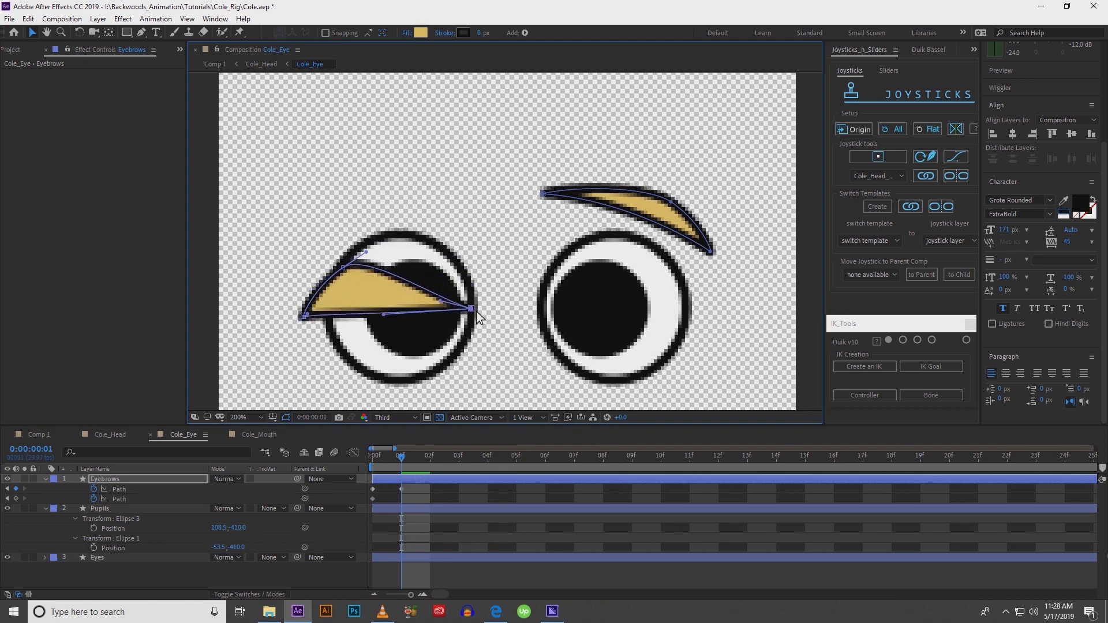
Step: Lower and slant the left eyebrow over its eye and raise the right eyebrow into a tall peak
drag(470, 308, 491, 317)
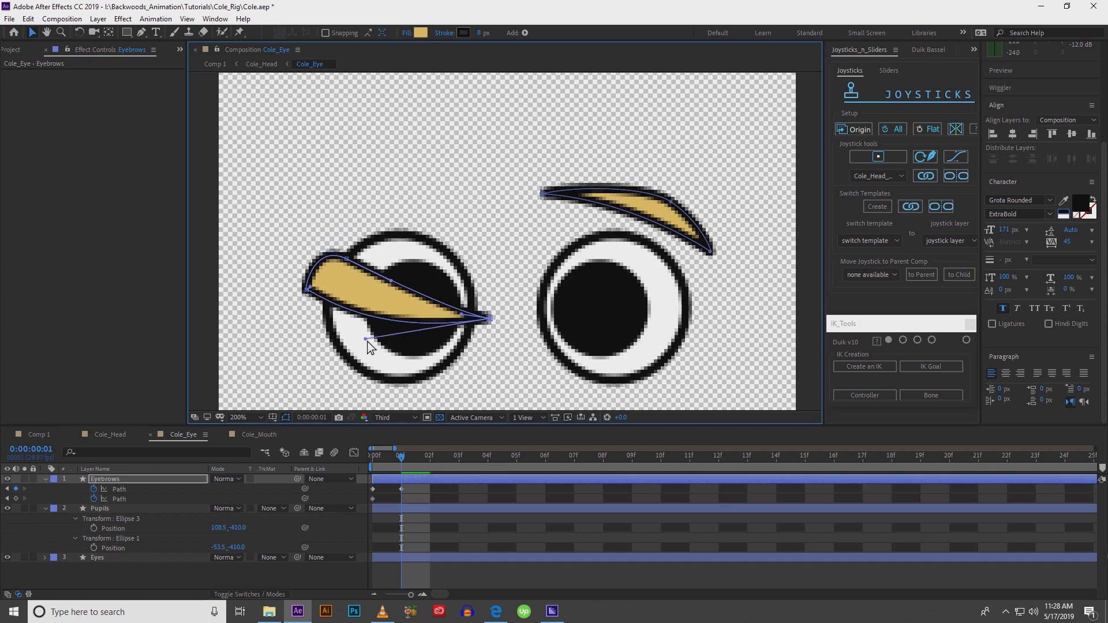
drag(371, 346, 336, 290)
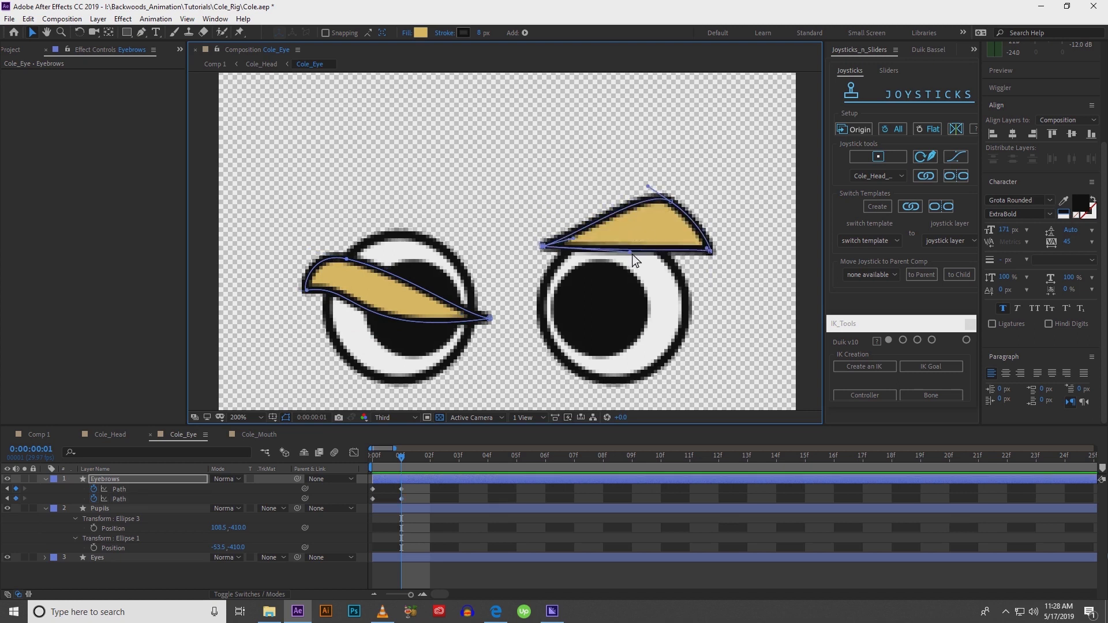
drag(629, 254, 711, 243)
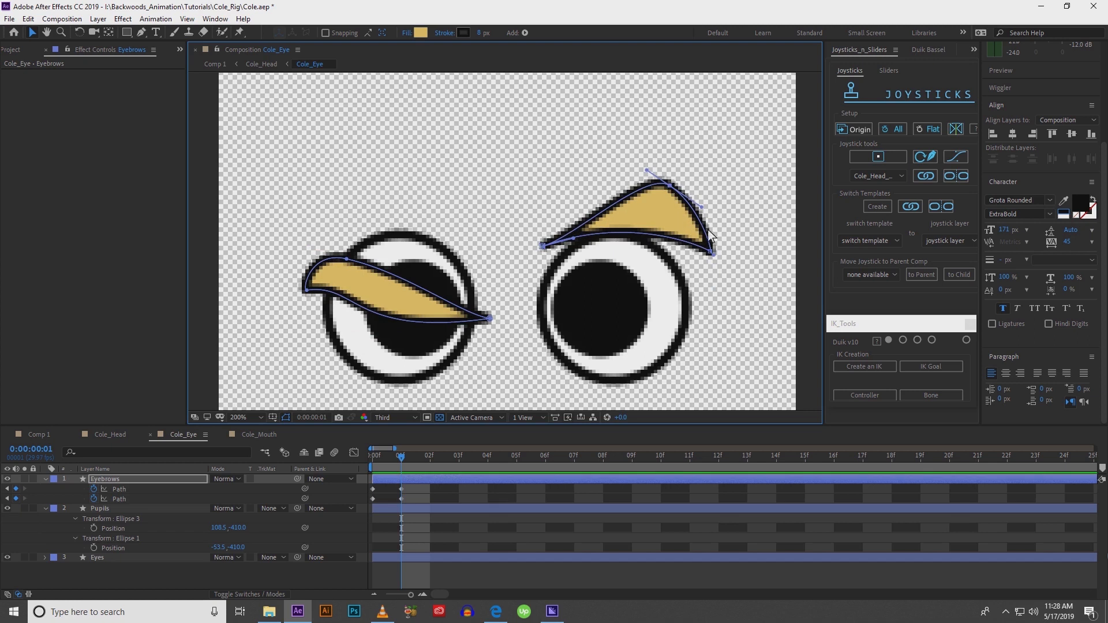
mouse_move(730, 190)
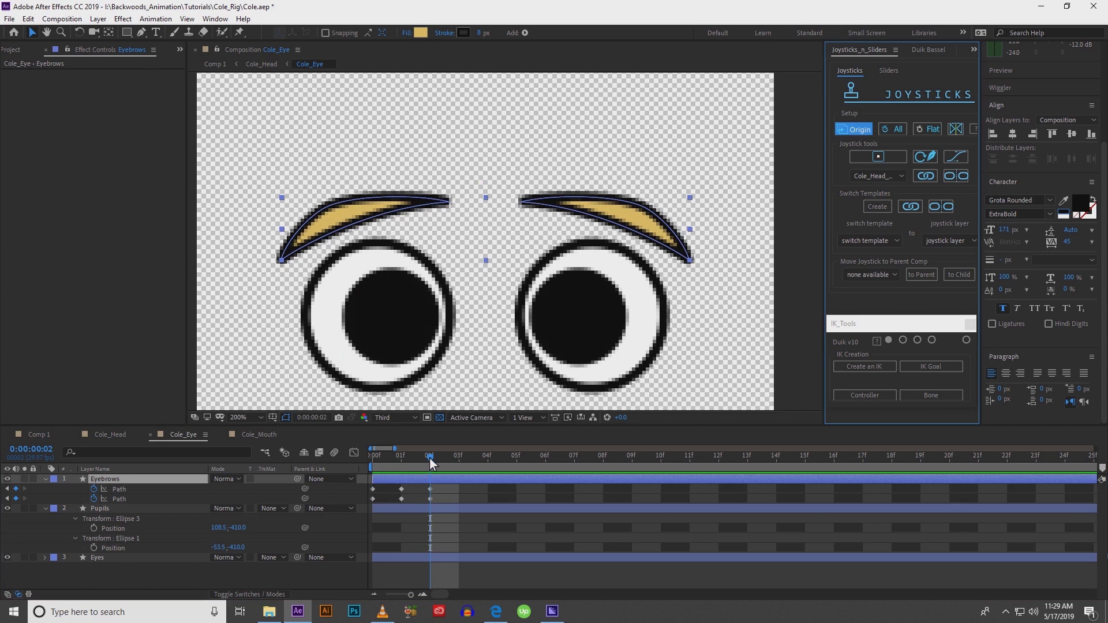
mouse_move(421, 219)
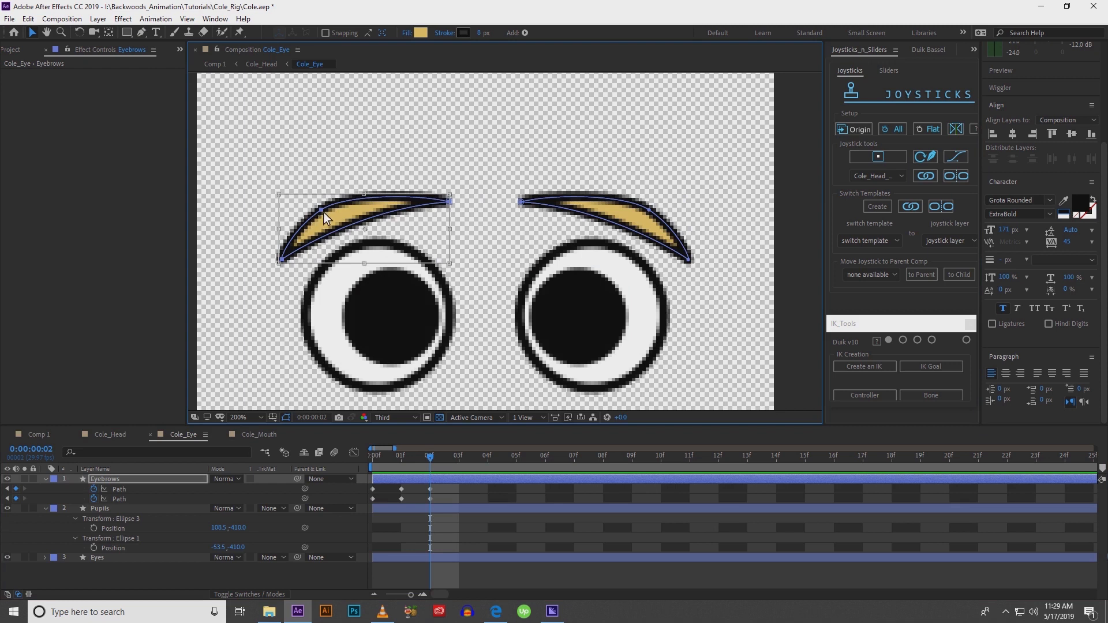
mouse_move(310, 229)
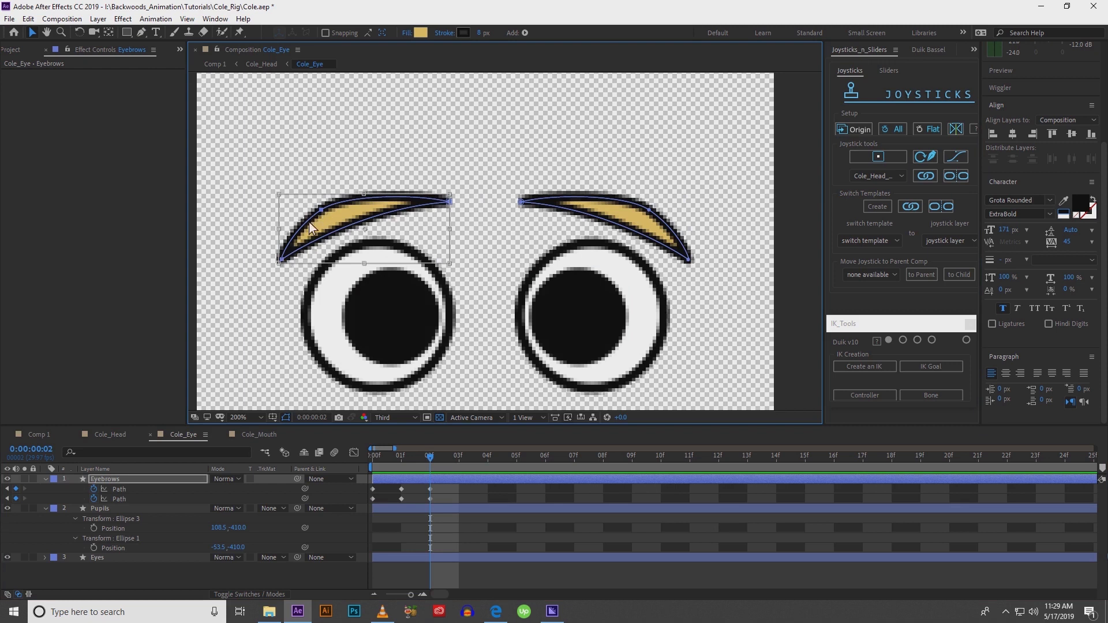
mouse_move(238, 232)
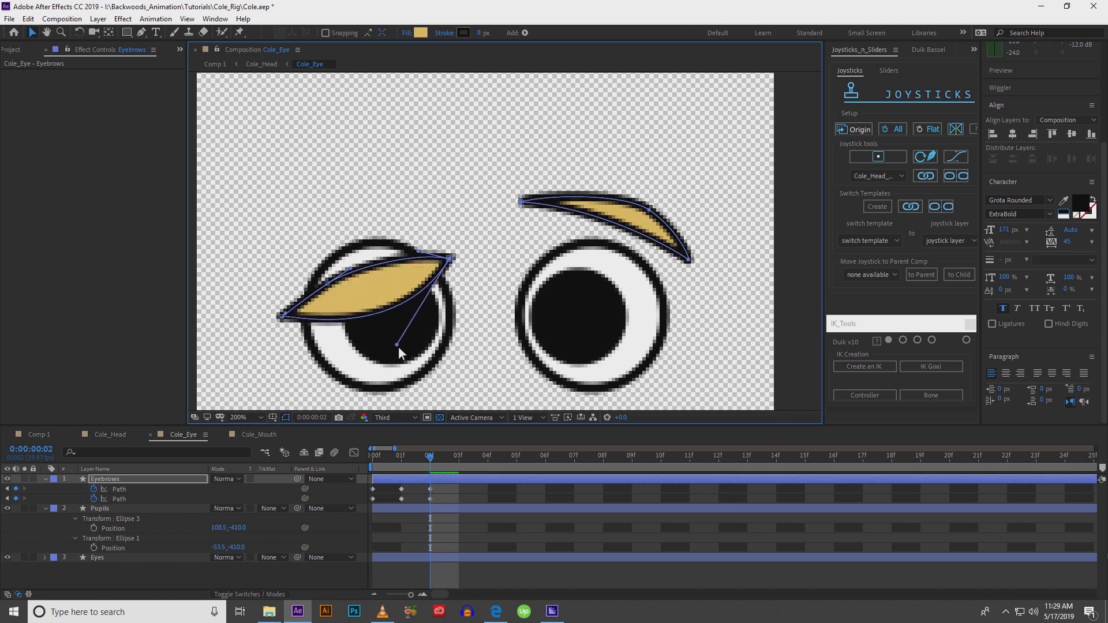
Step: Slant both eyebrows down and inward over the eyes for the frown, then advance a frame
drag(399, 352, 306, 314)
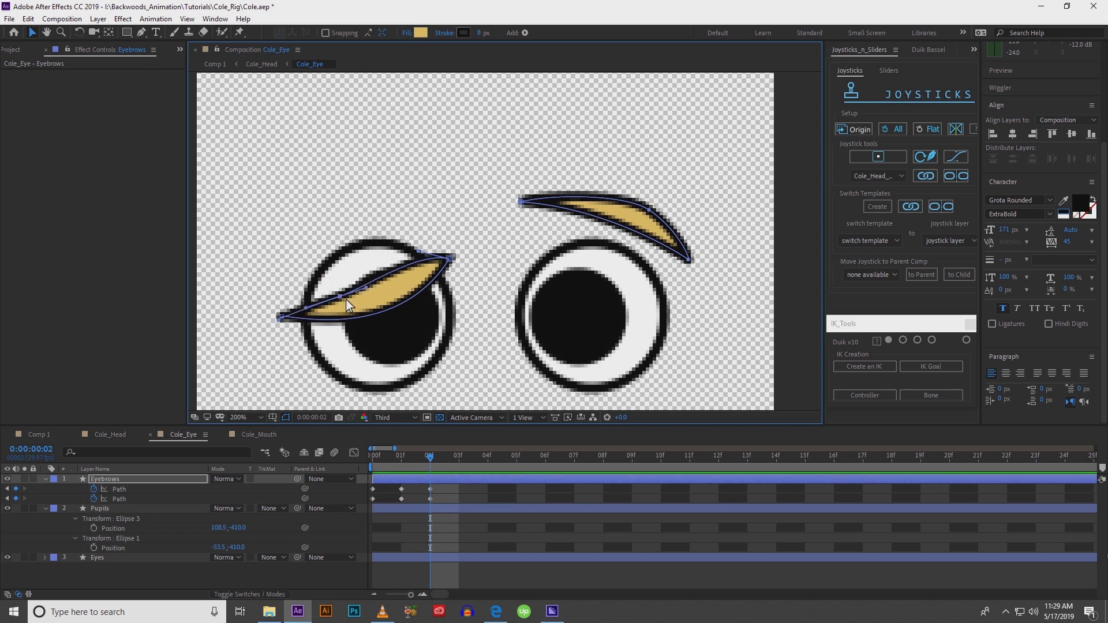
drag(368, 304, 424, 276)
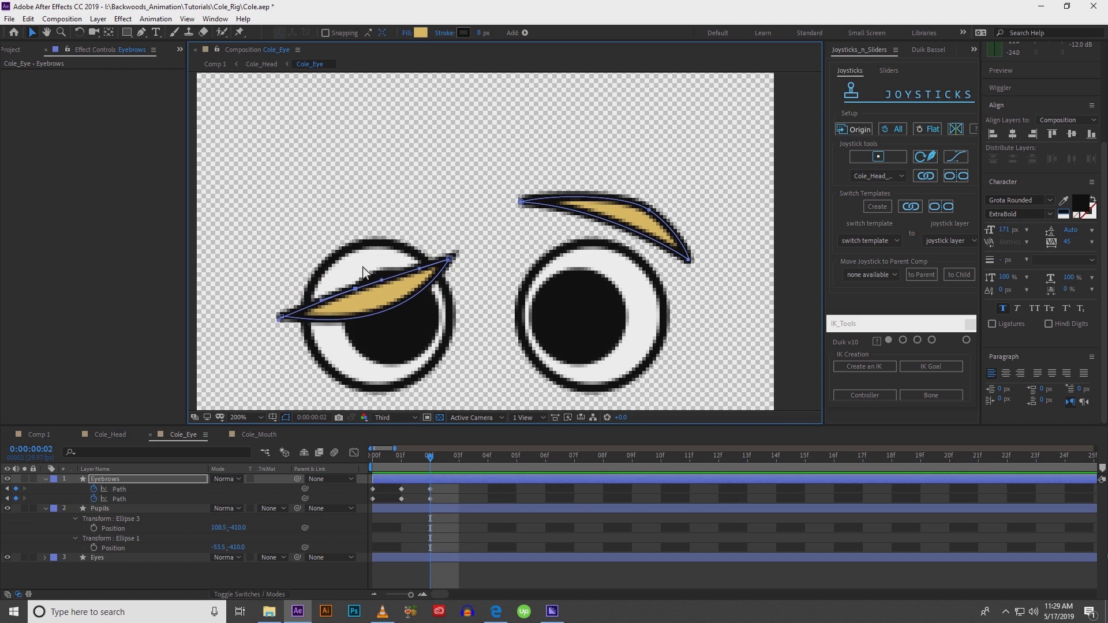
drag(453, 258, 475, 271)
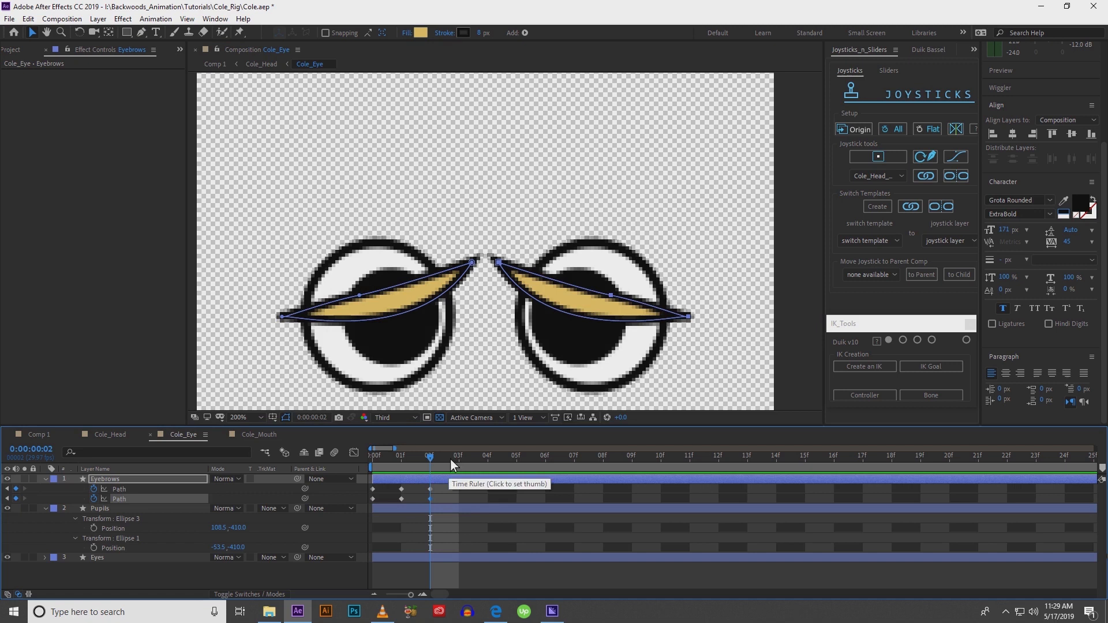
click(238, 417)
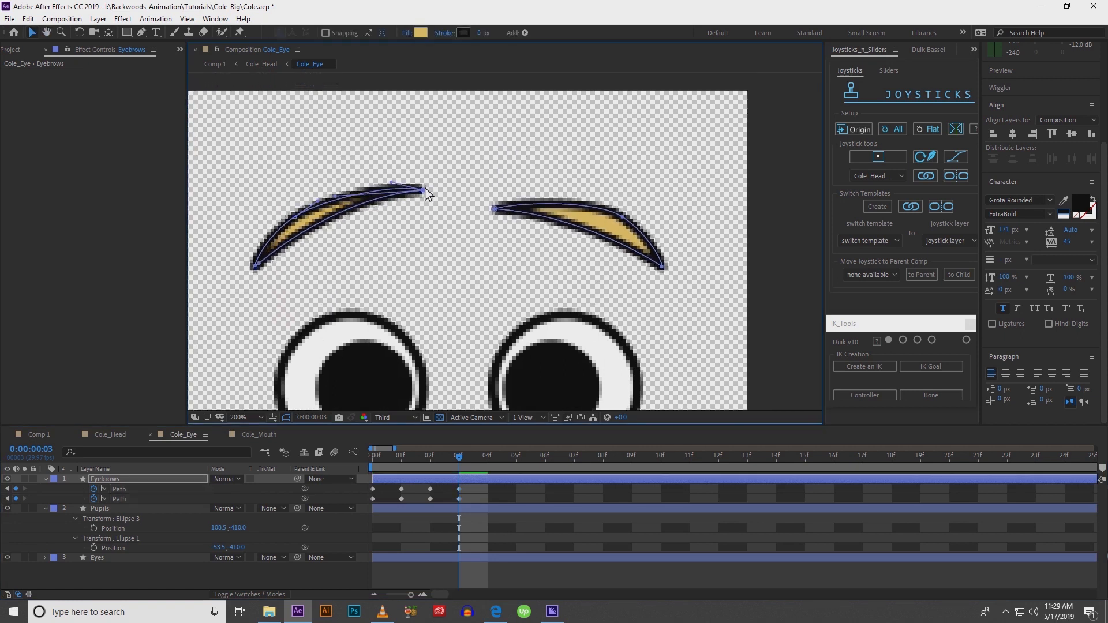
Step: Reshape the left eyebrow at frame 3, then at frame 4 lay the brows flat over the eyes
drag(422, 190, 422, 196)
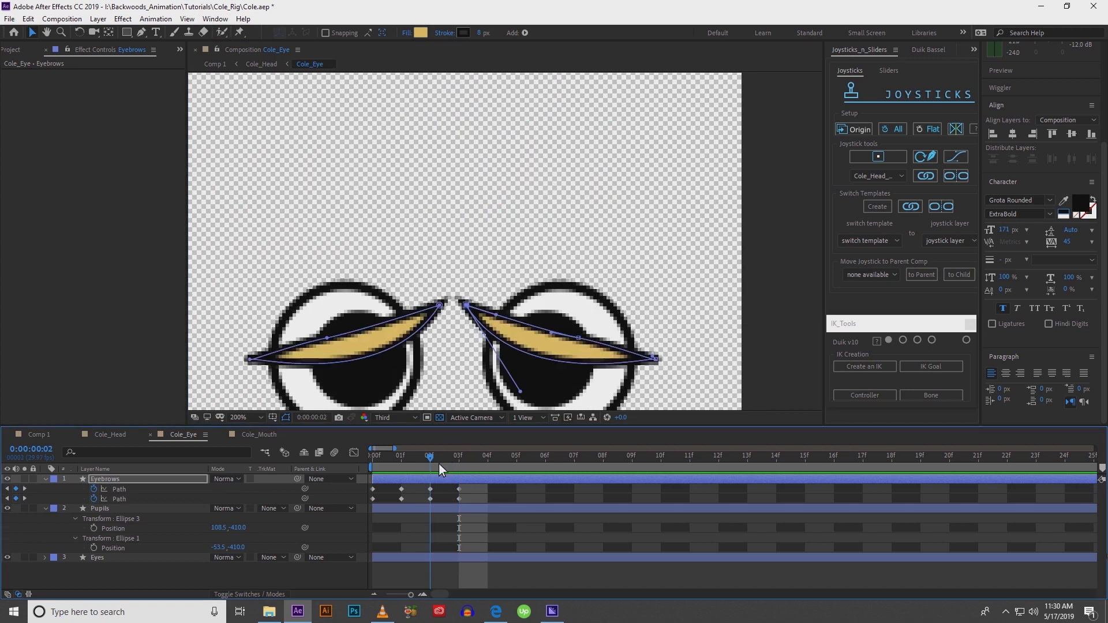
click(487, 456)
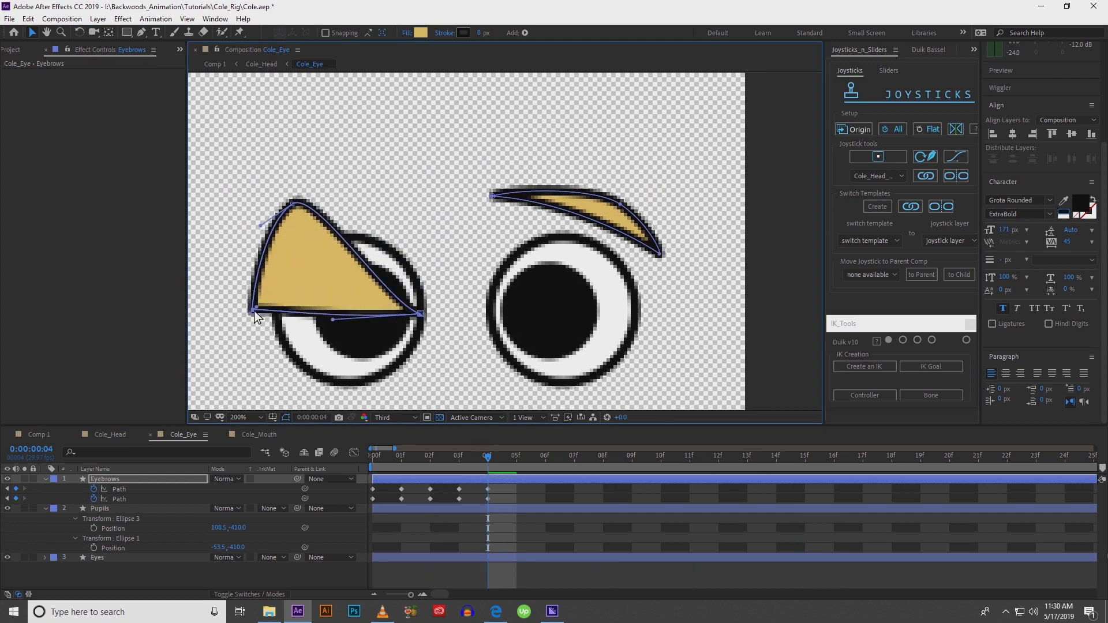
drag(257, 315, 297, 283)
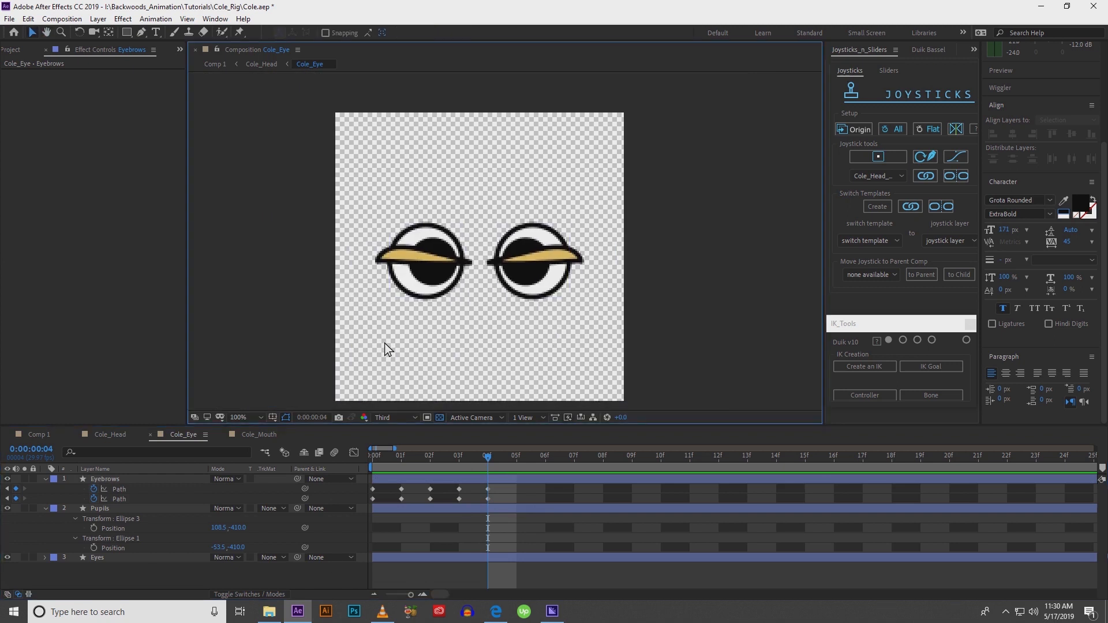
Step: Draw a Pen-tool shape over the upper eyes and give it a Solid Color dark grey fill
click(105, 478)
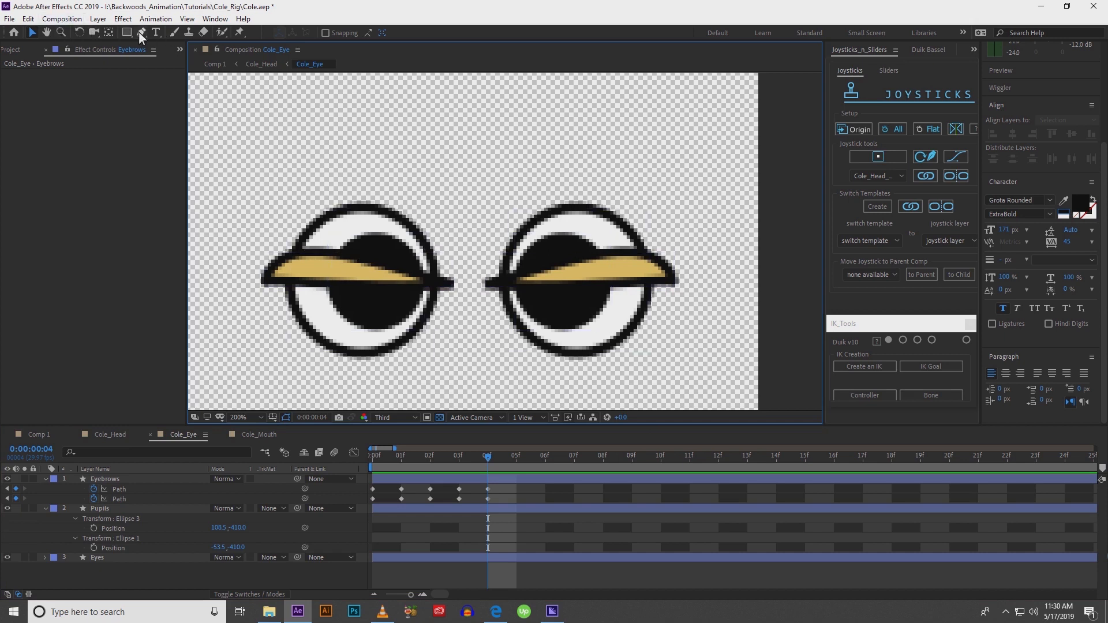
click(142, 33)
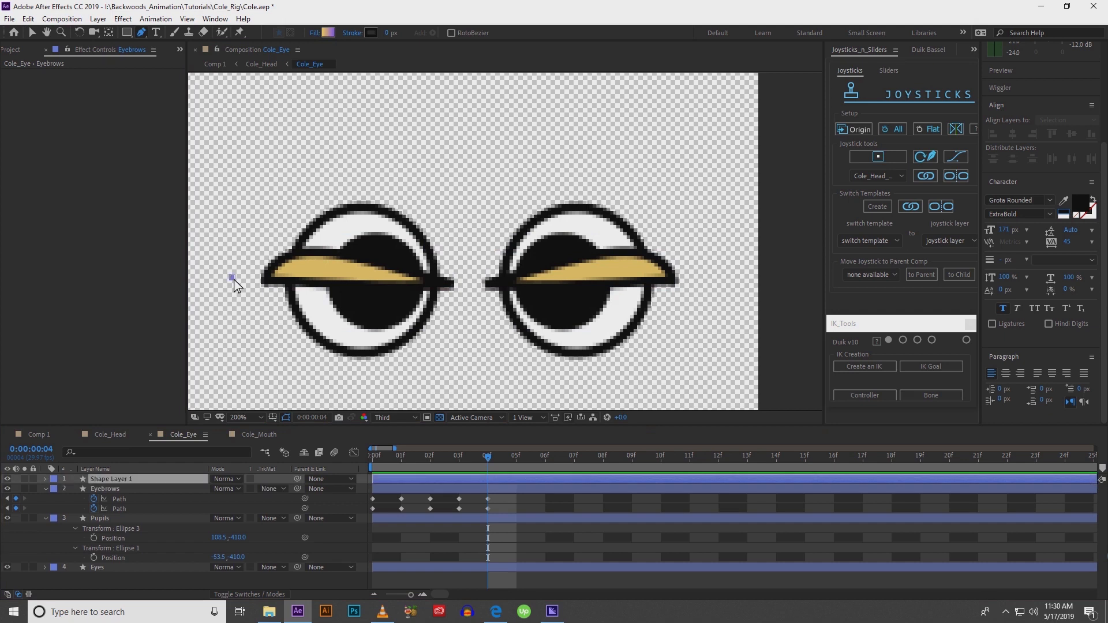
click(111, 478)
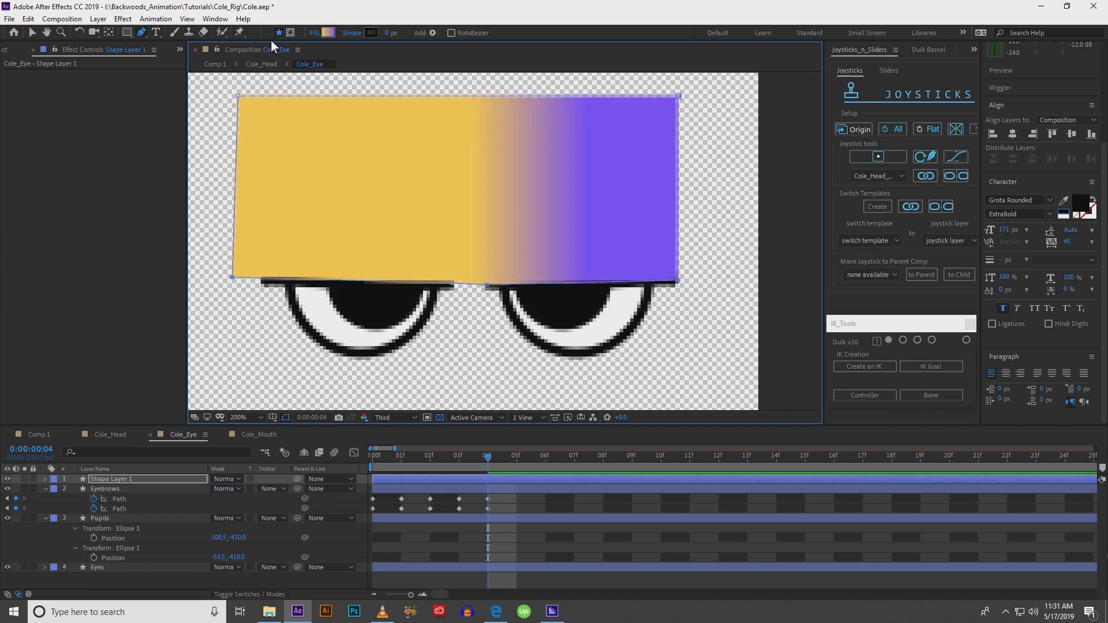
click(330, 33)
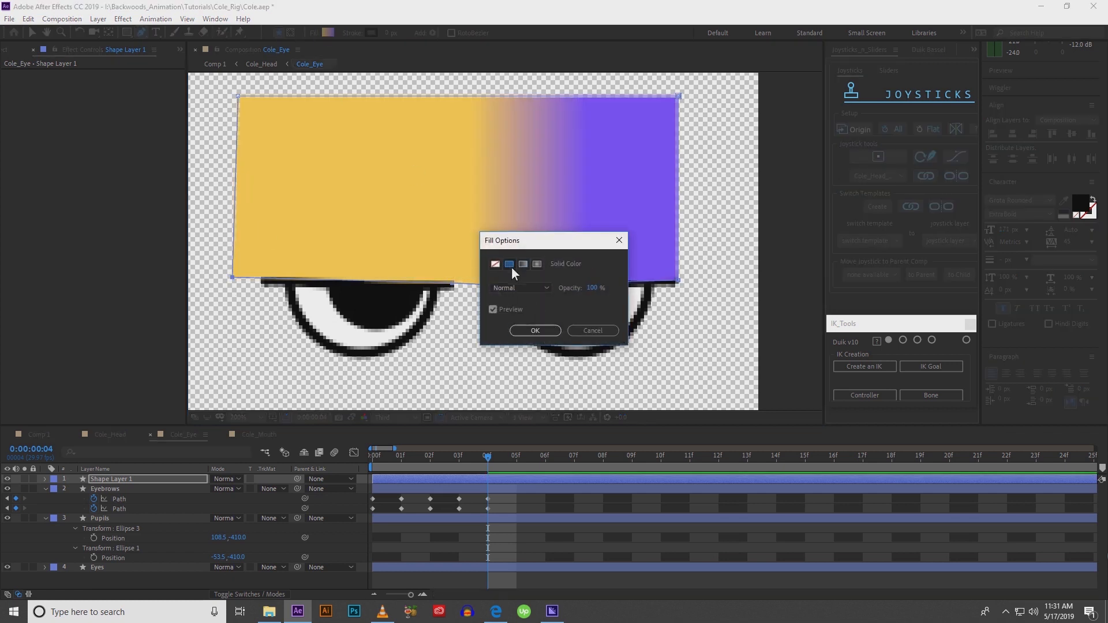
click(535, 330)
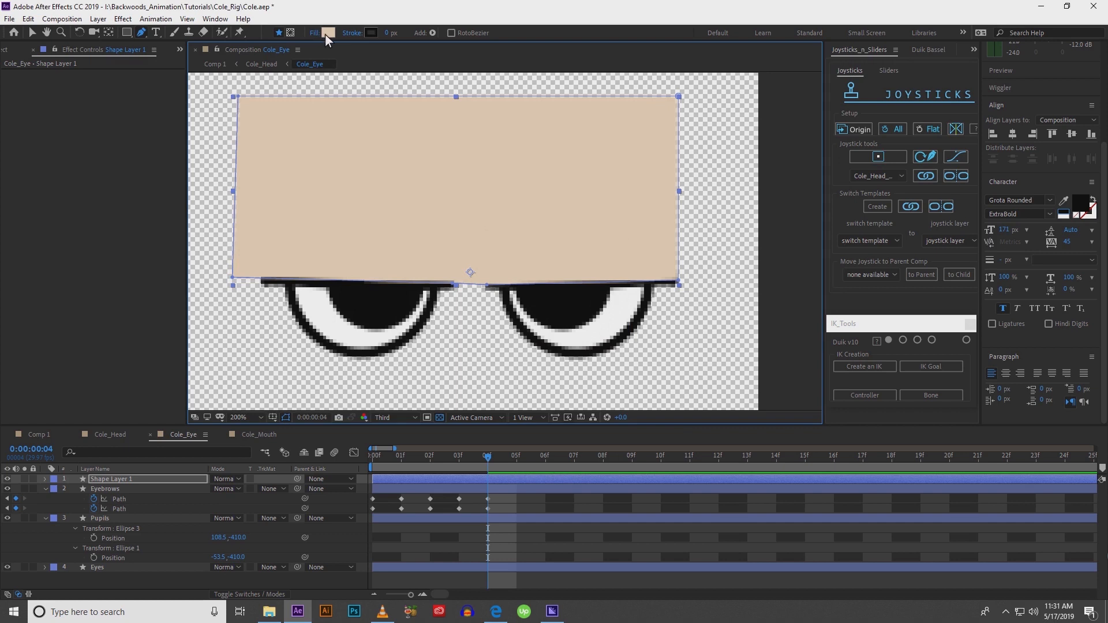
click(329, 33)
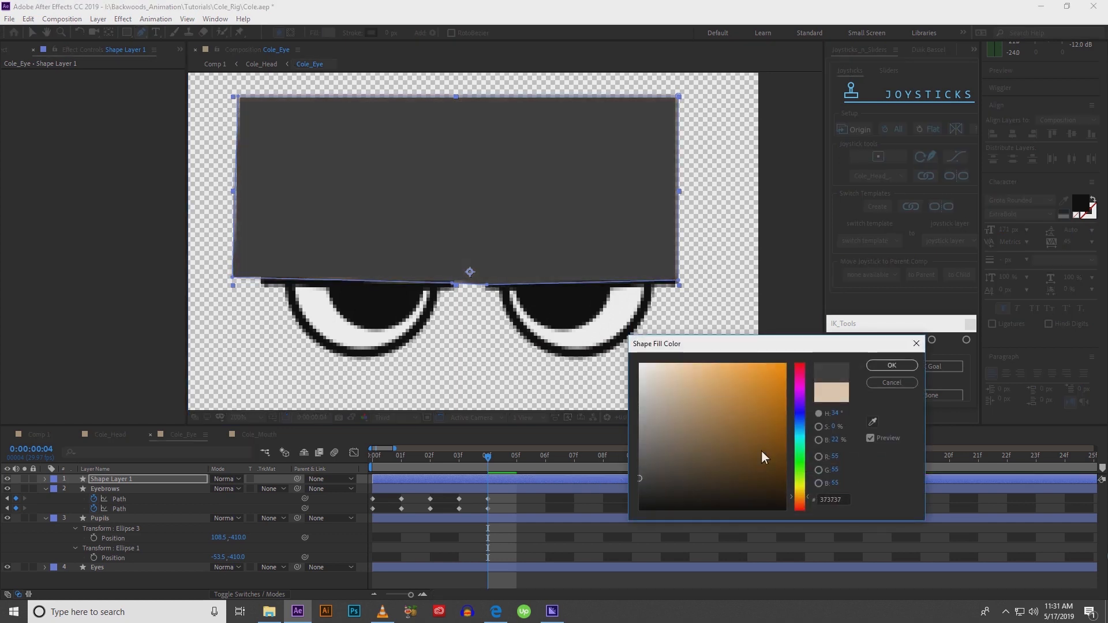
click(891, 365)
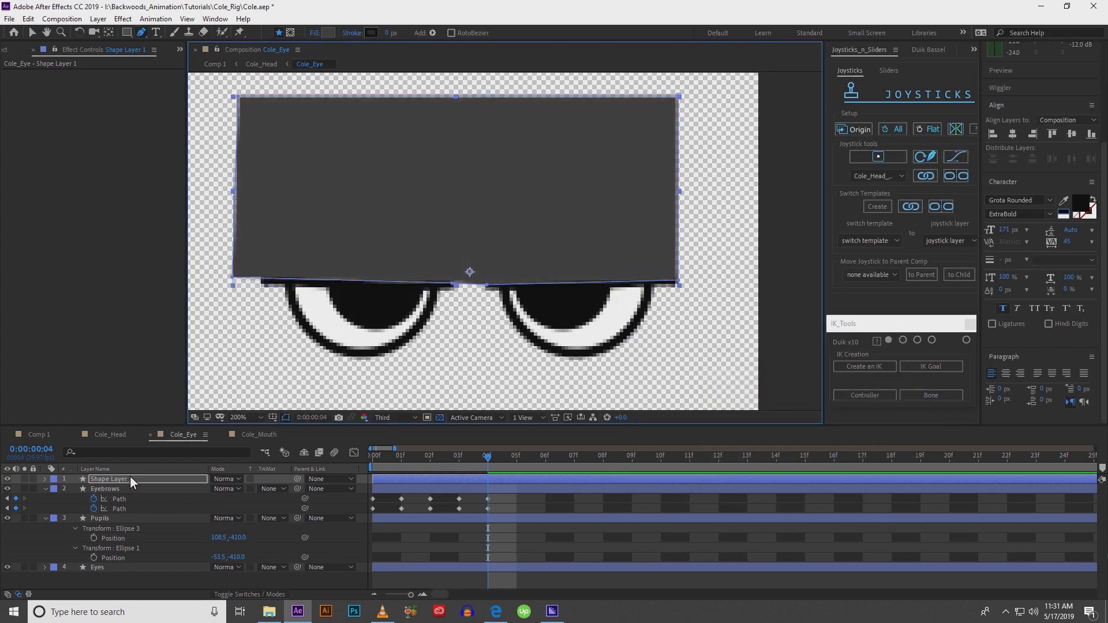
Step: Rename the new shape layer to EyeMask
double_click(108, 479)
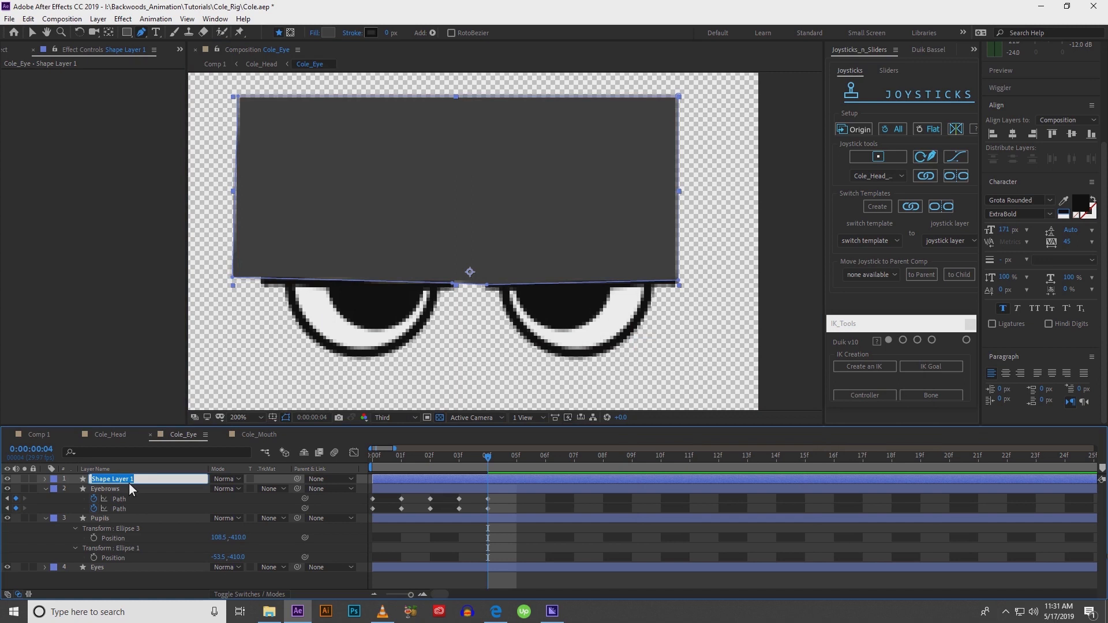
text(Eye)
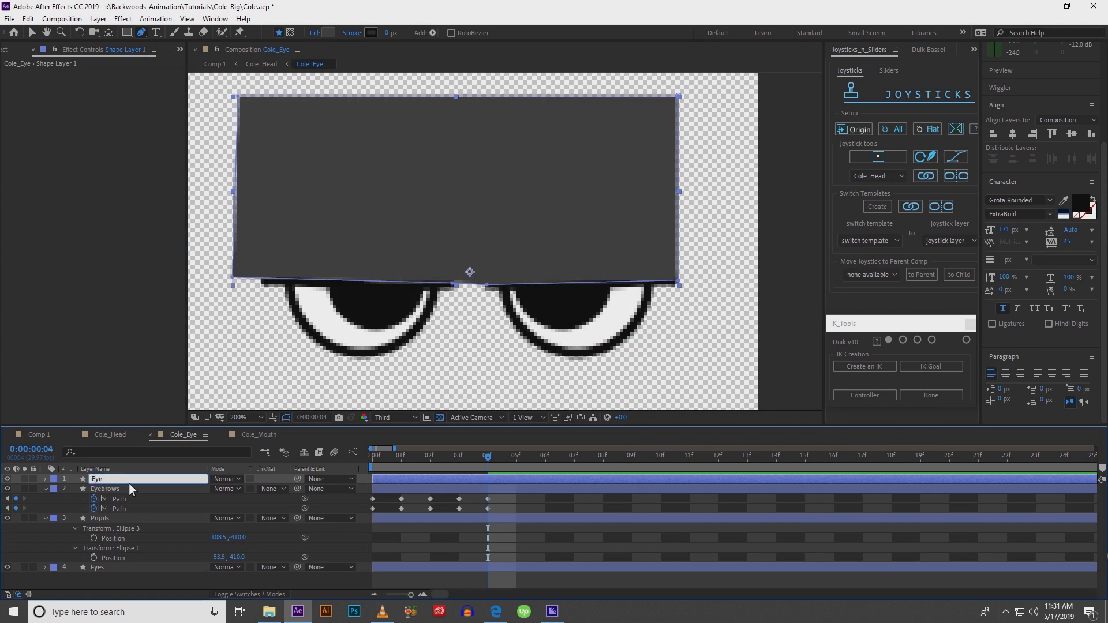
text(EyeMask)
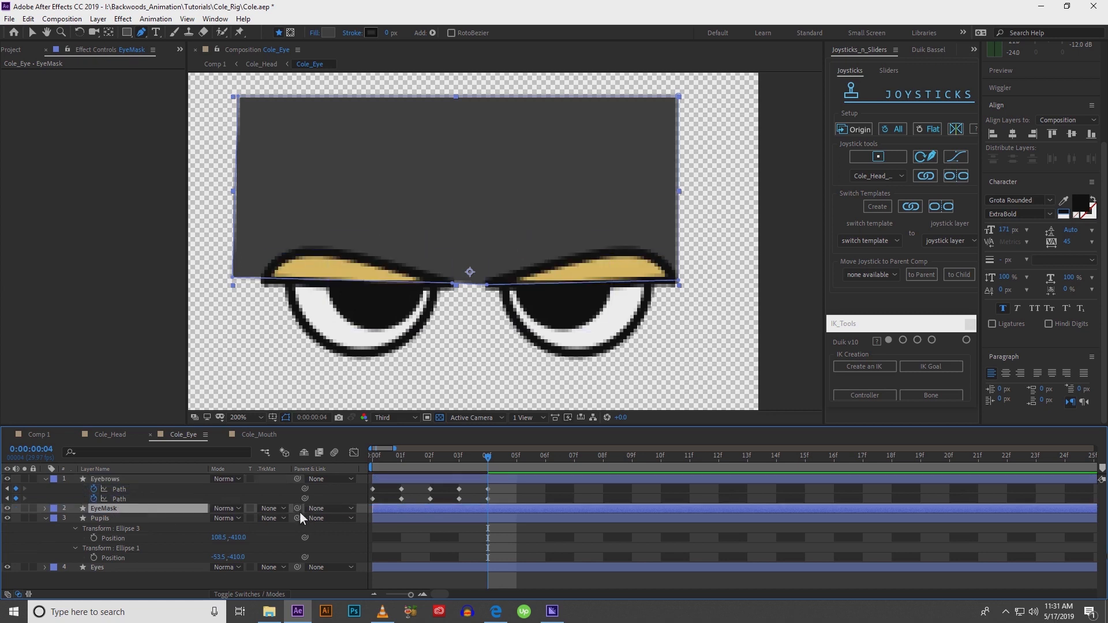
Step: Reveal EyeMask's Path 1 and reshape its lower edge to follow each frame's eyebrow pose
click(45, 508)
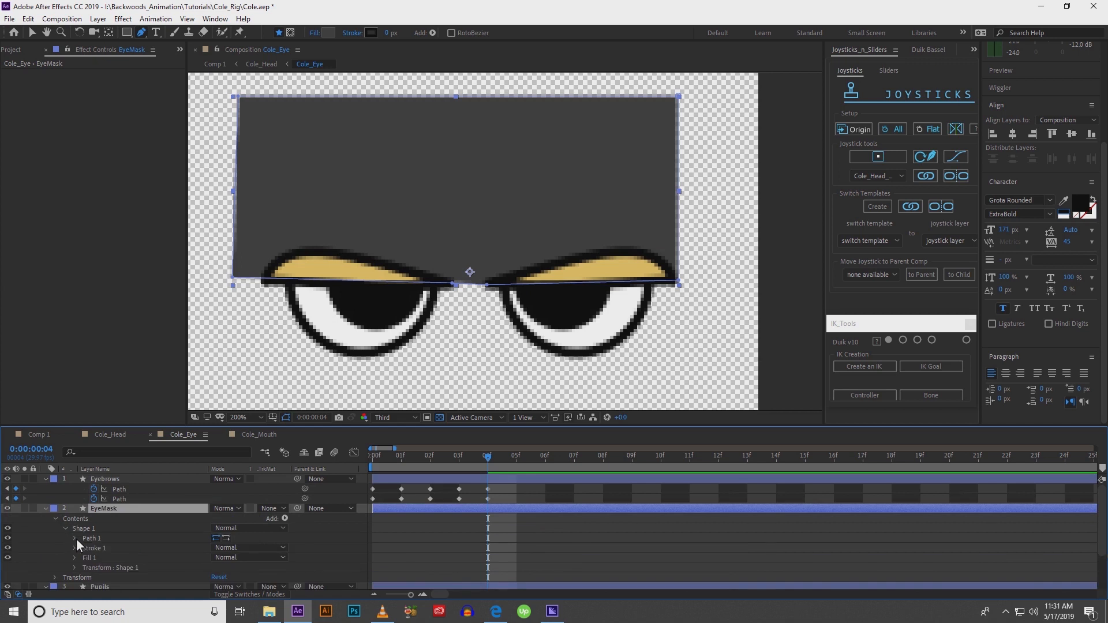
click(75, 538)
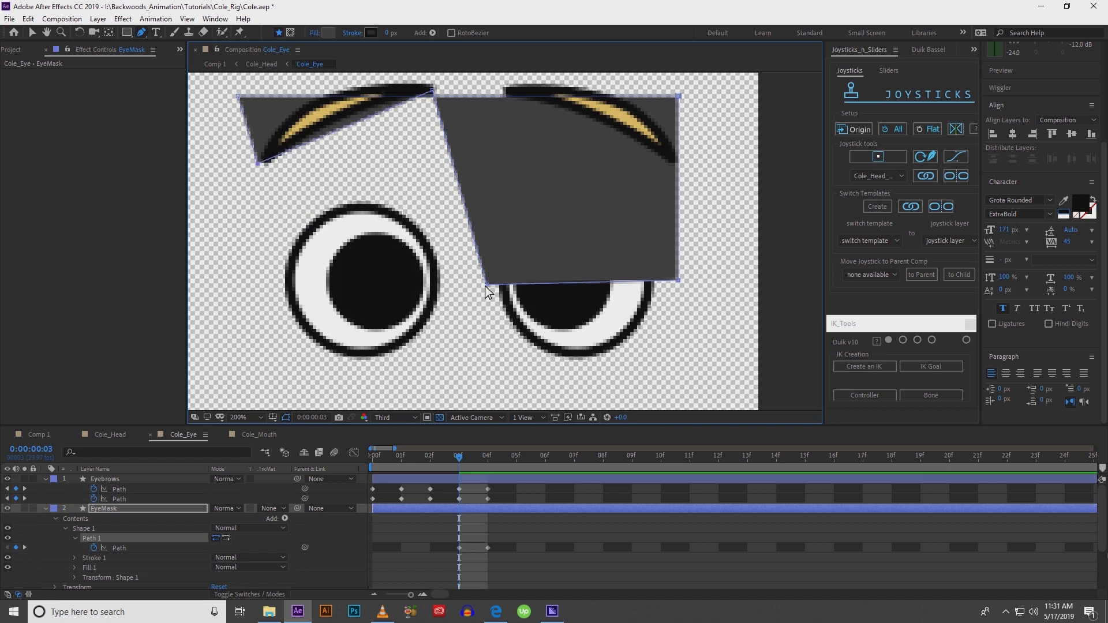
drag(503, 287, 676, 279)
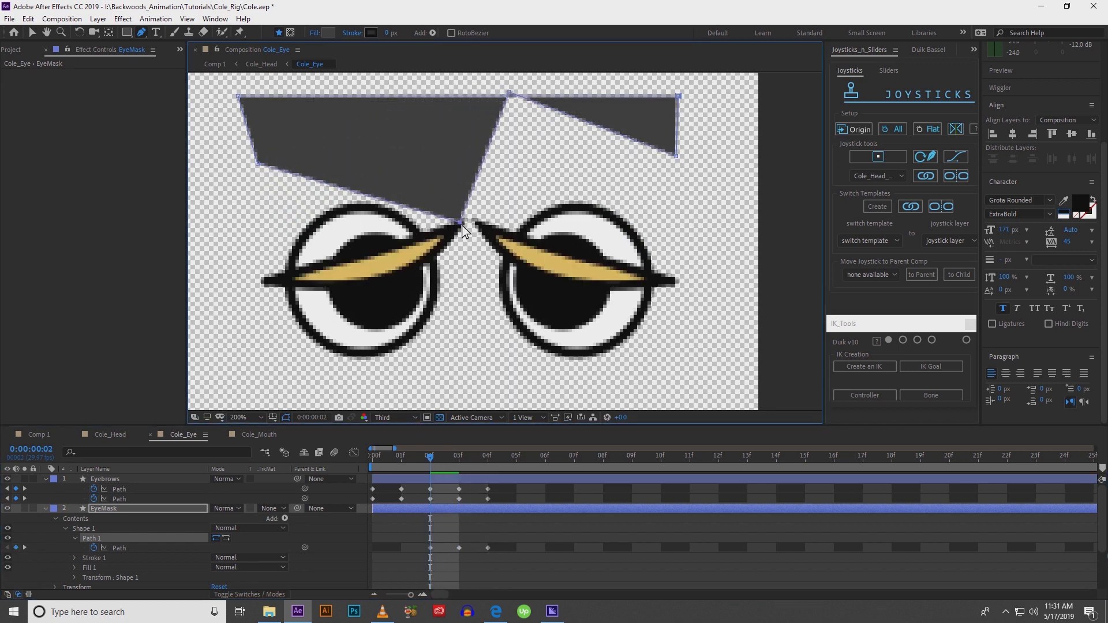
drag(463, 233, 265, 283)
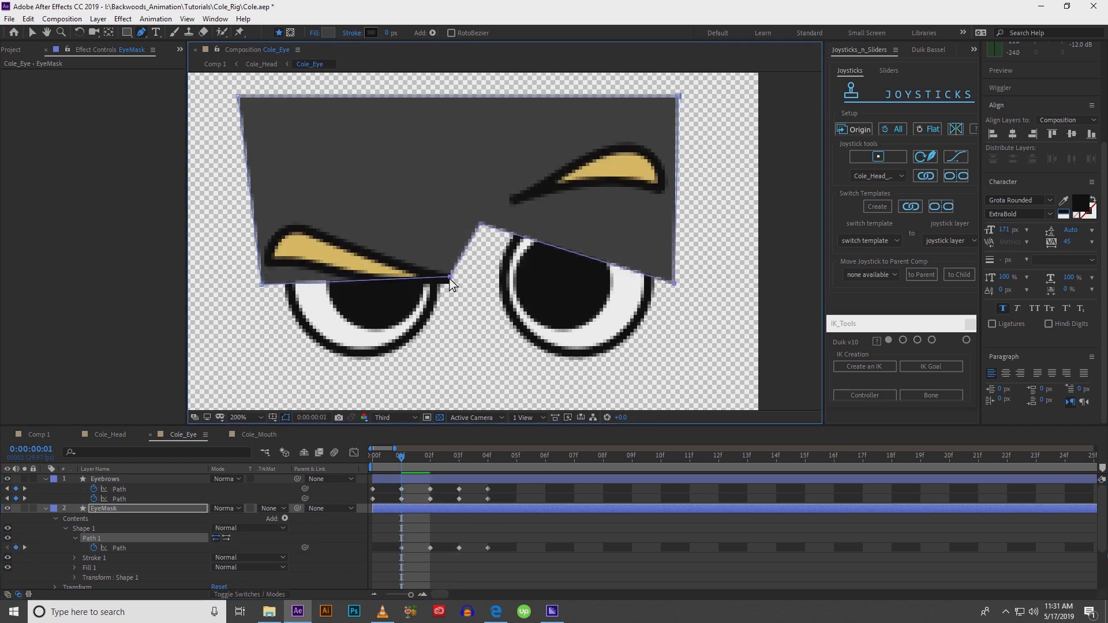
drag(450, 278, 276, 255)
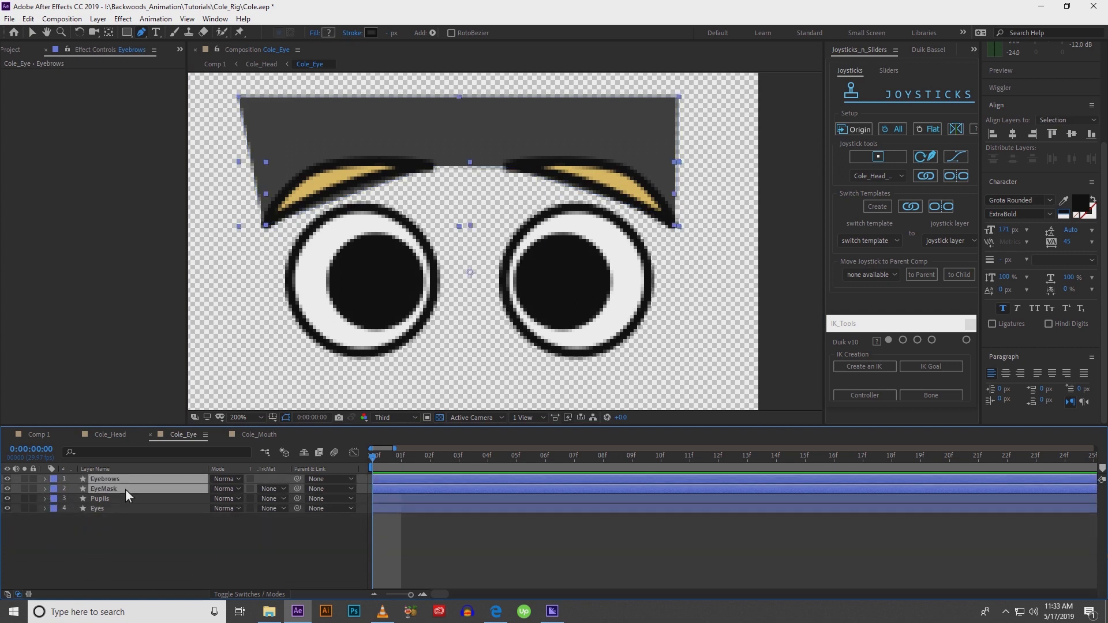
mouse_move(877, 157)
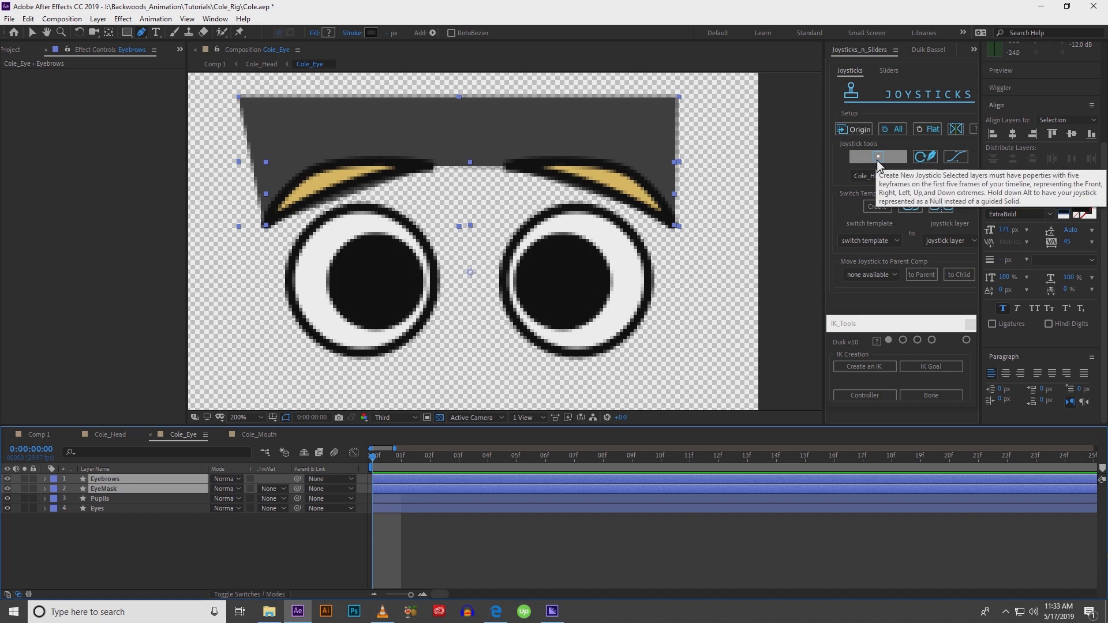
Step: Create a new joystick from the selected layers and name it Cole_Eyebrows
click(877, 157)
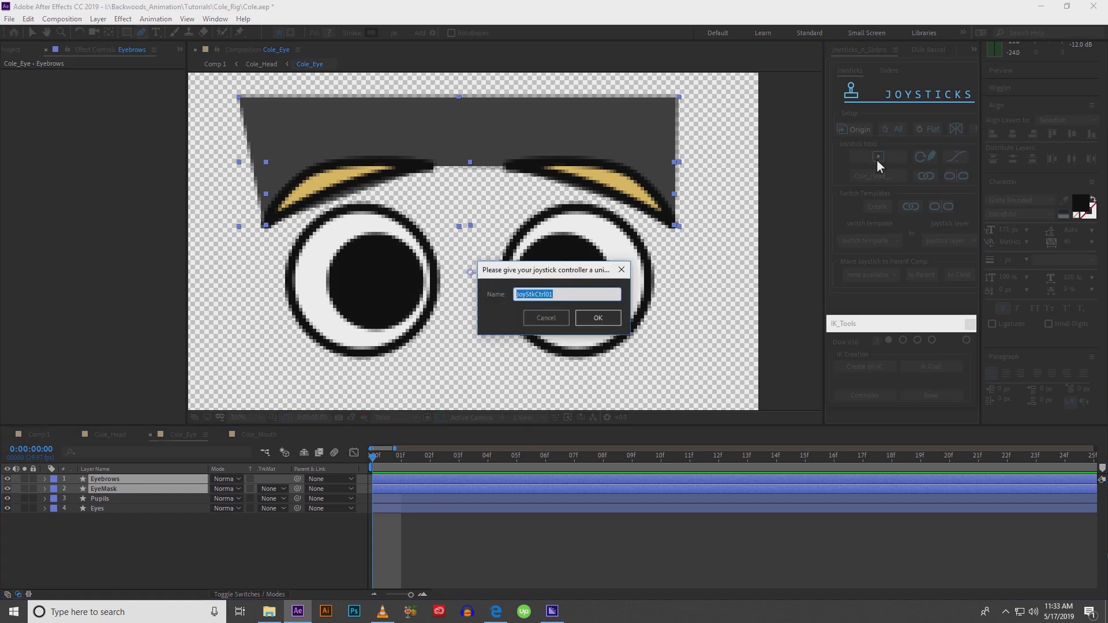
text(_C)
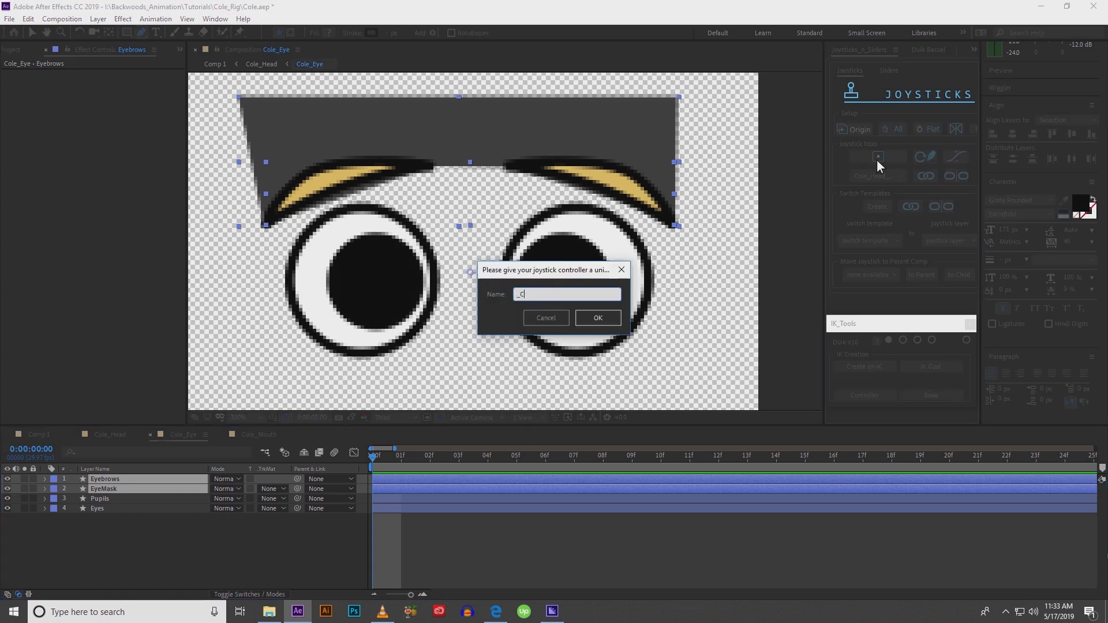
text(ole_)
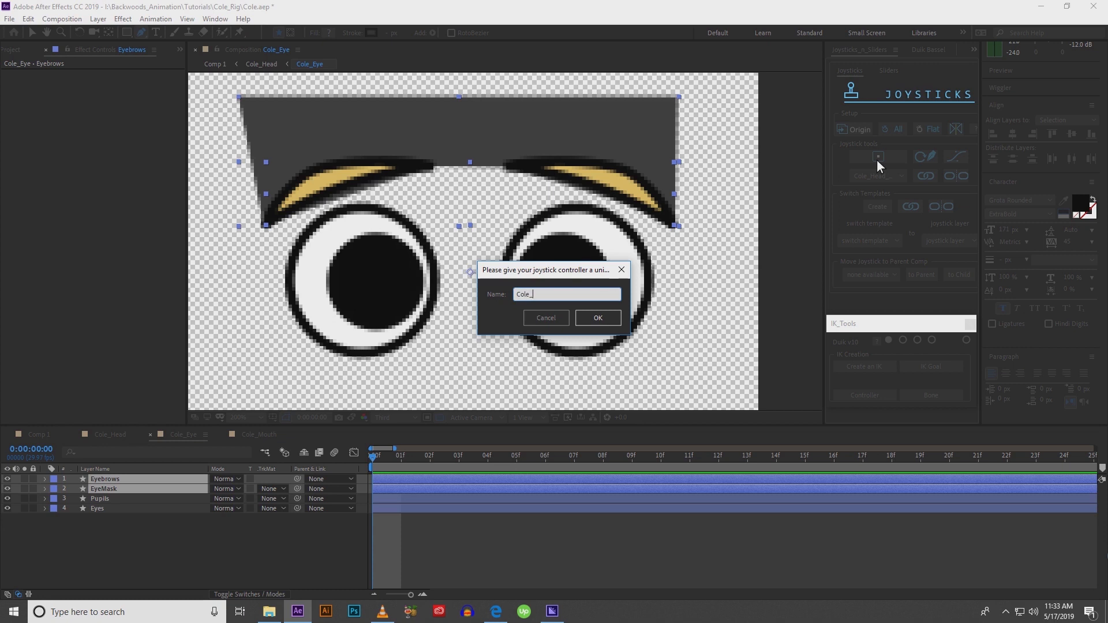
click(598, 317)
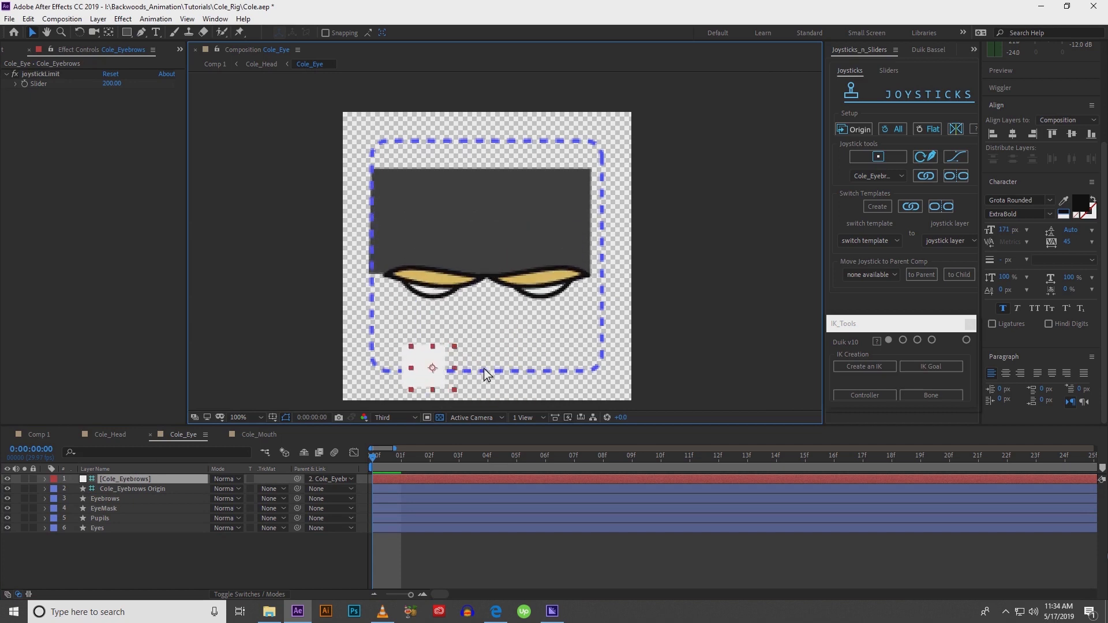
drag(433, 367, 489, 287)
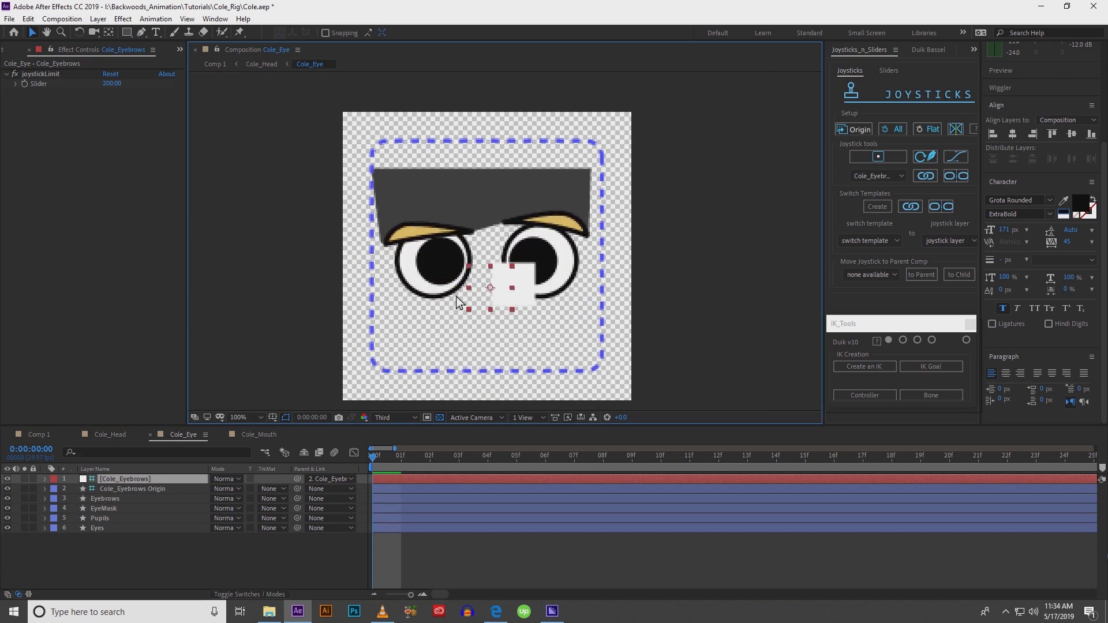
drag(488, 288, 441, 341)
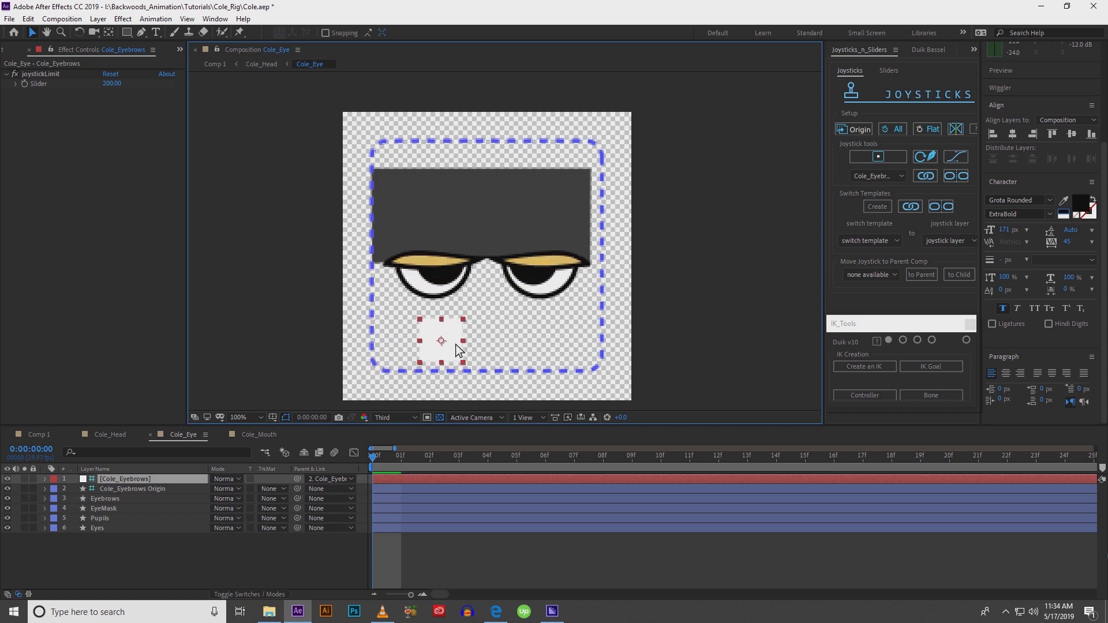
drag(441, 340, 485, 155)
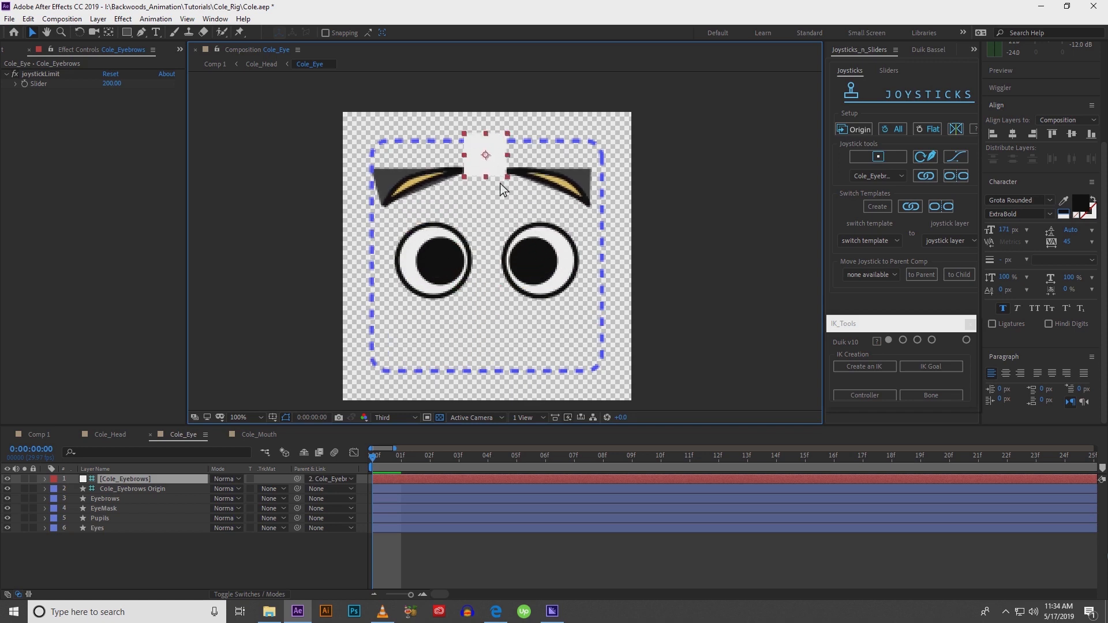
drag(485, 155, 486, 264)
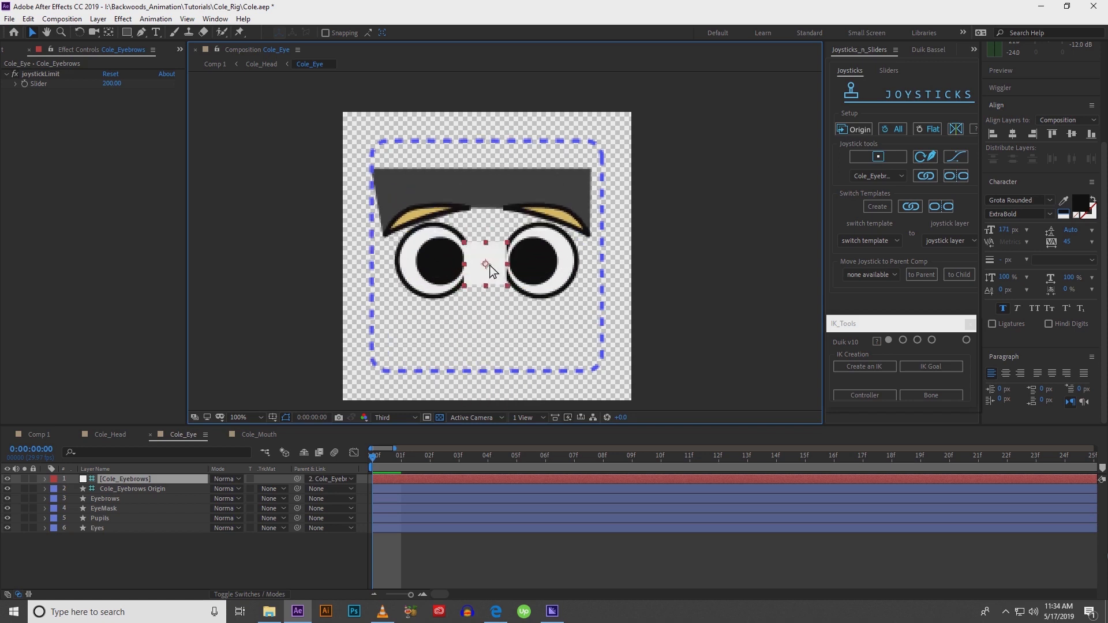
drag(486, 267, 599, 269)
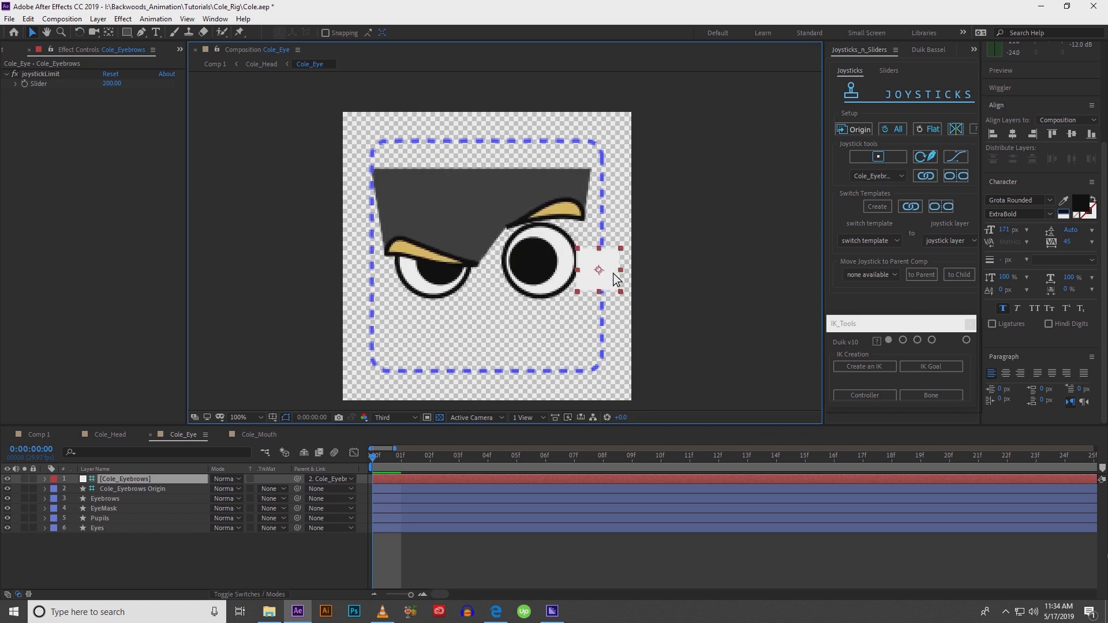
drag(599, 270, 467, 274)
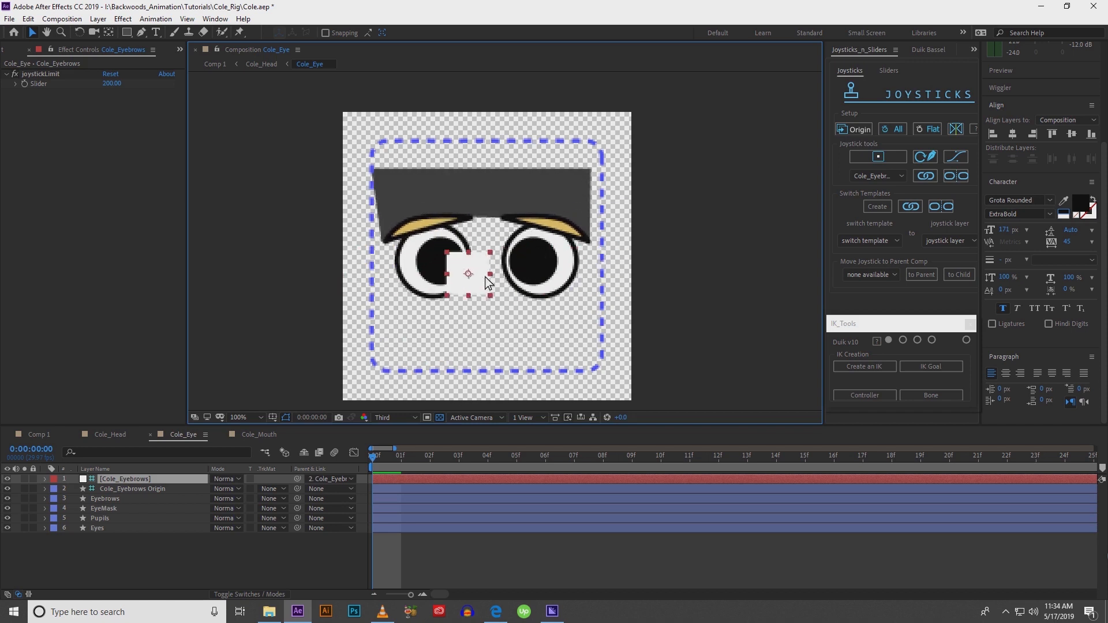
drag(468, 274, 488, 353)
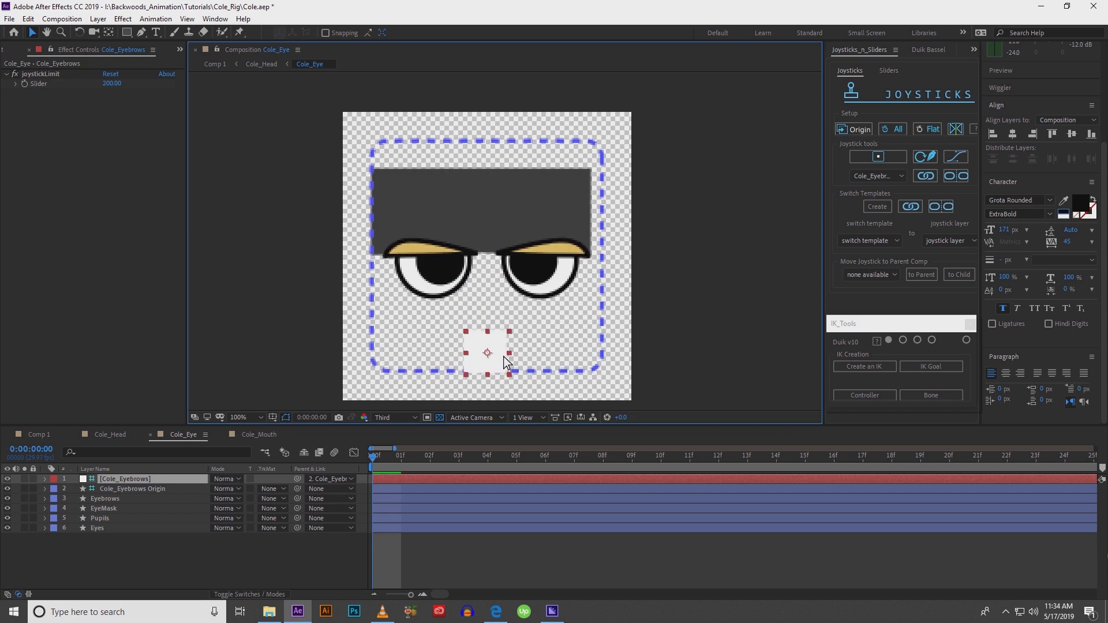
drag(487, 353, 487, 339)
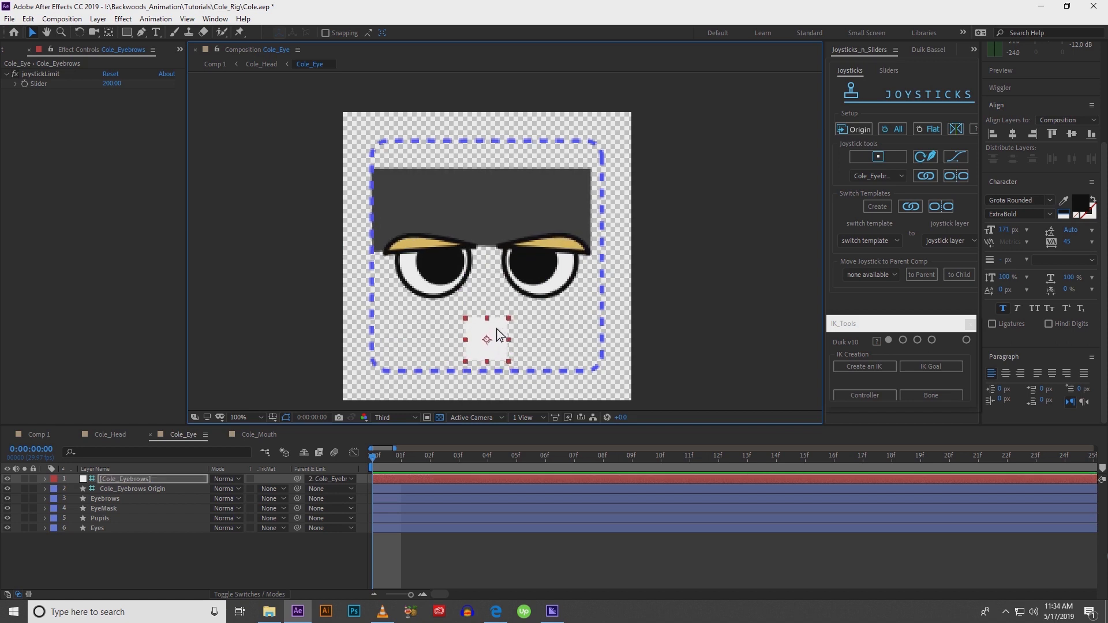
click(98, 508)
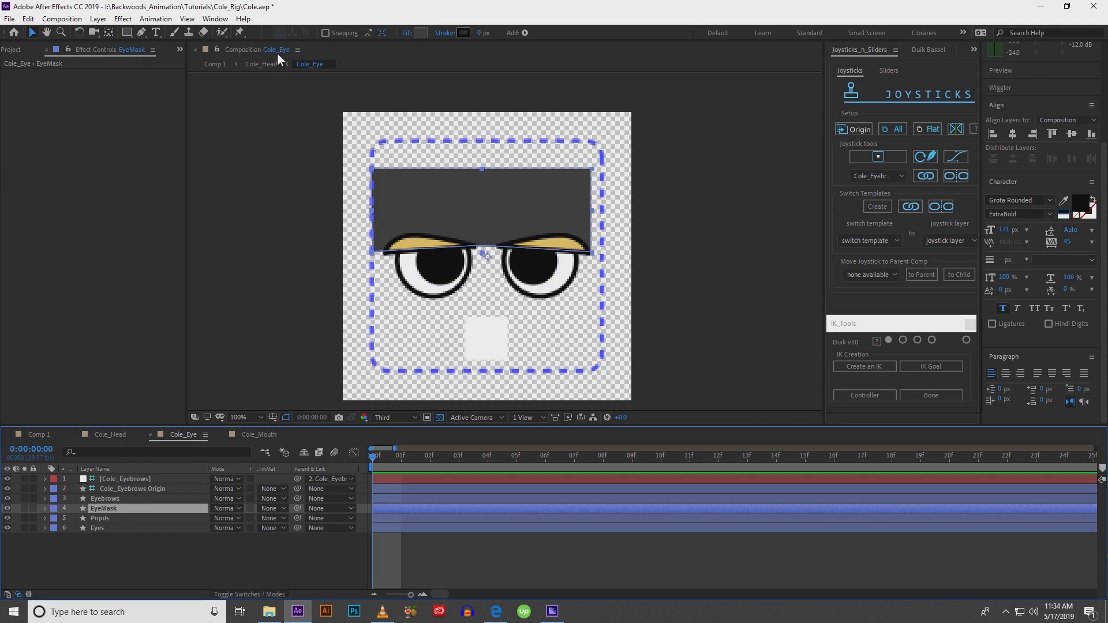
Step: Select EyeMask's Fill swatch to start picking a new mask colour
click(261, 64)
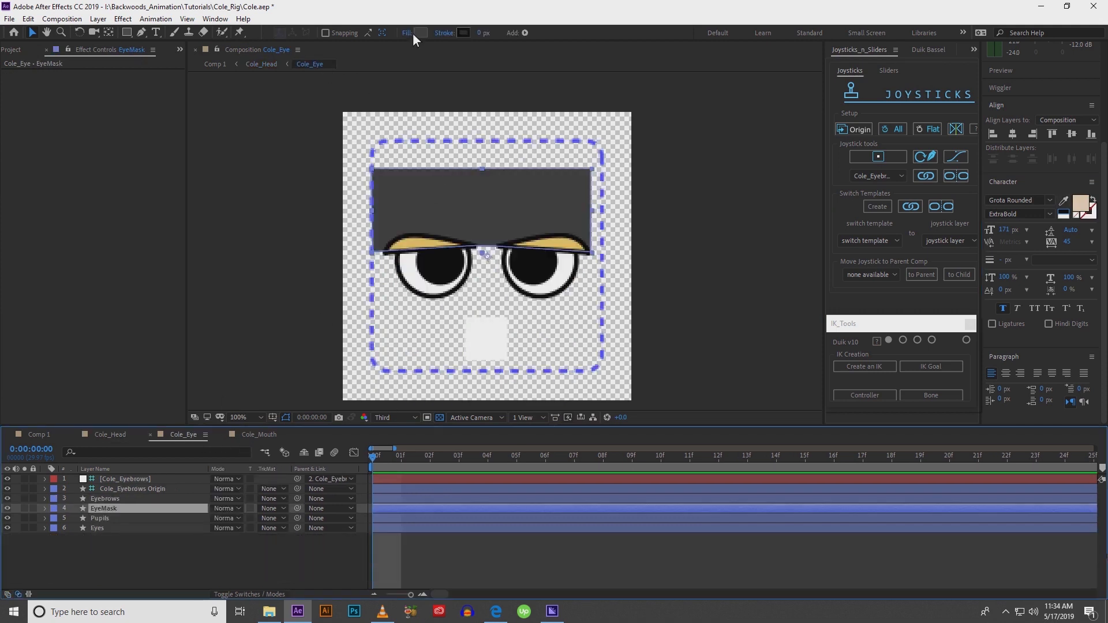
click(426, 33)
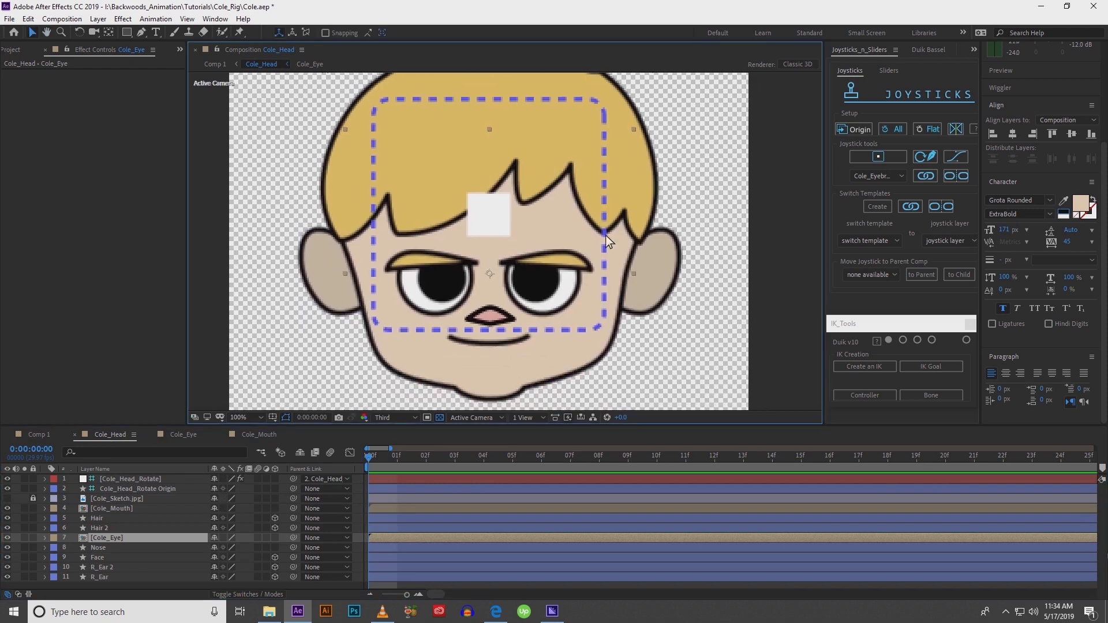
Step: Move the Cole_Head_Rotate joystick to turn the head left and check the skin-toned mask follows
click(129, 479)
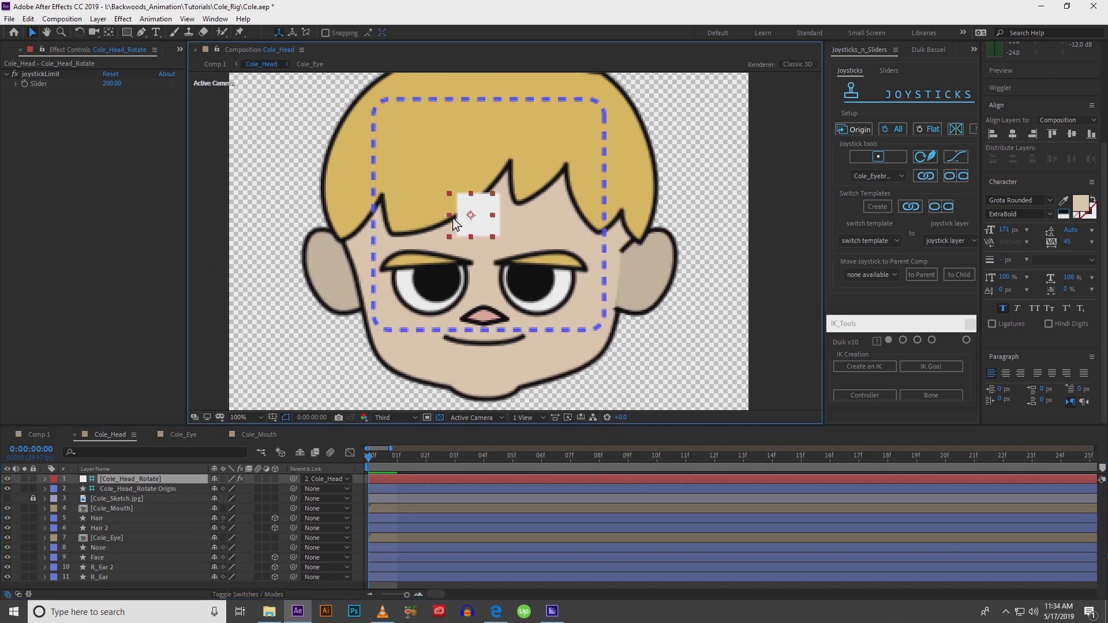
drag(470, 216, 373, 222)
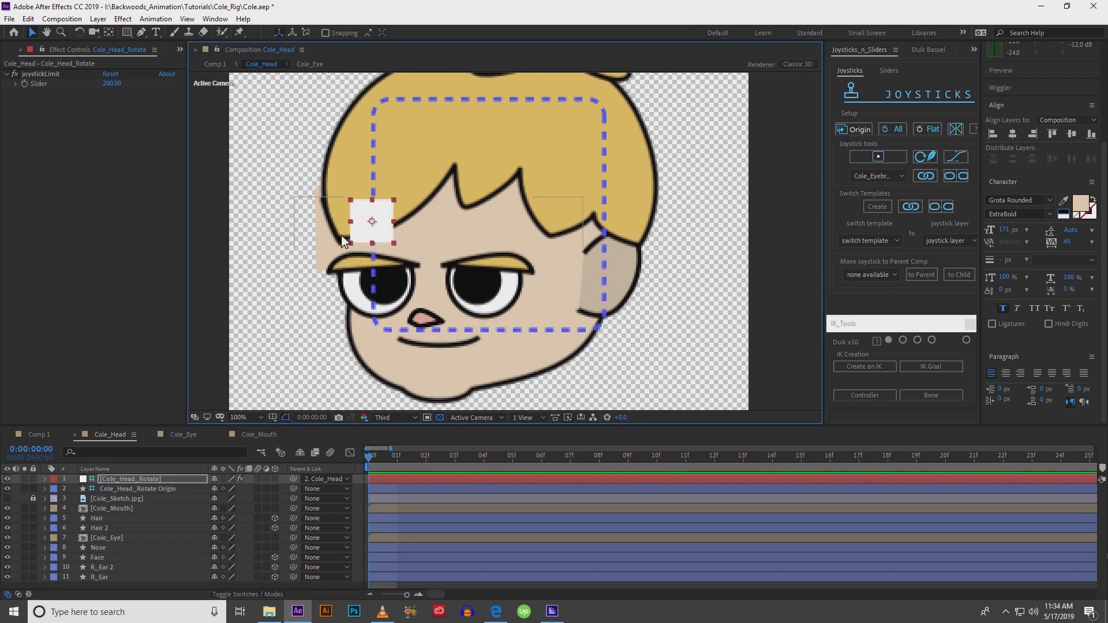
mouse_move(318, 258)
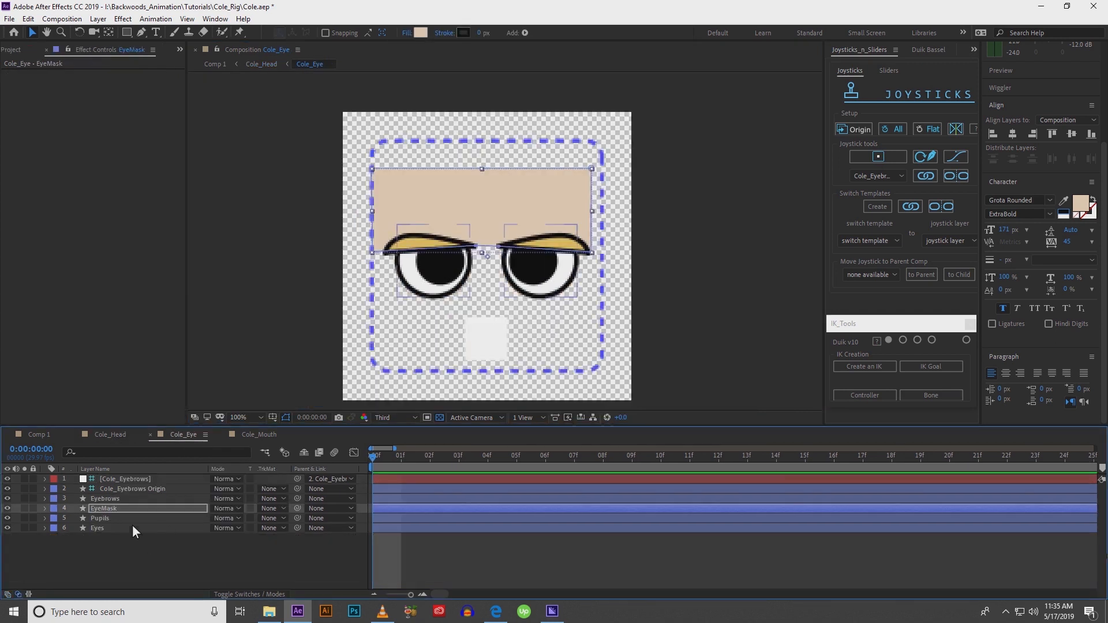
Step: Duplicate Eyes as Eyes 2 above EyeMask and set EyeMask's track matte to Alpha Matte
click(97, 528)
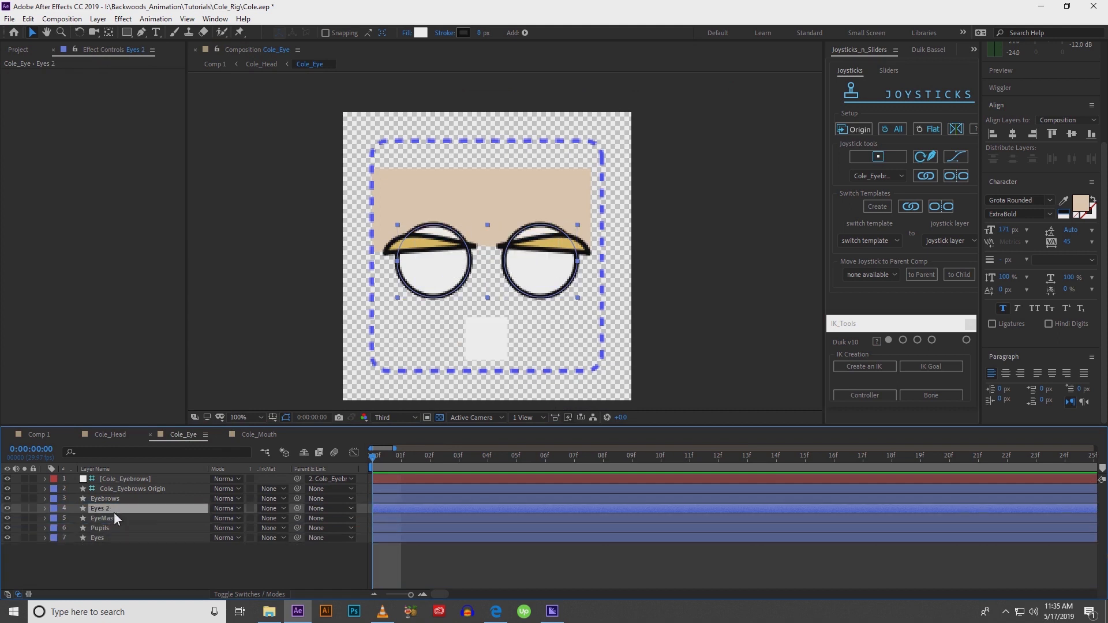
click(102, 519)
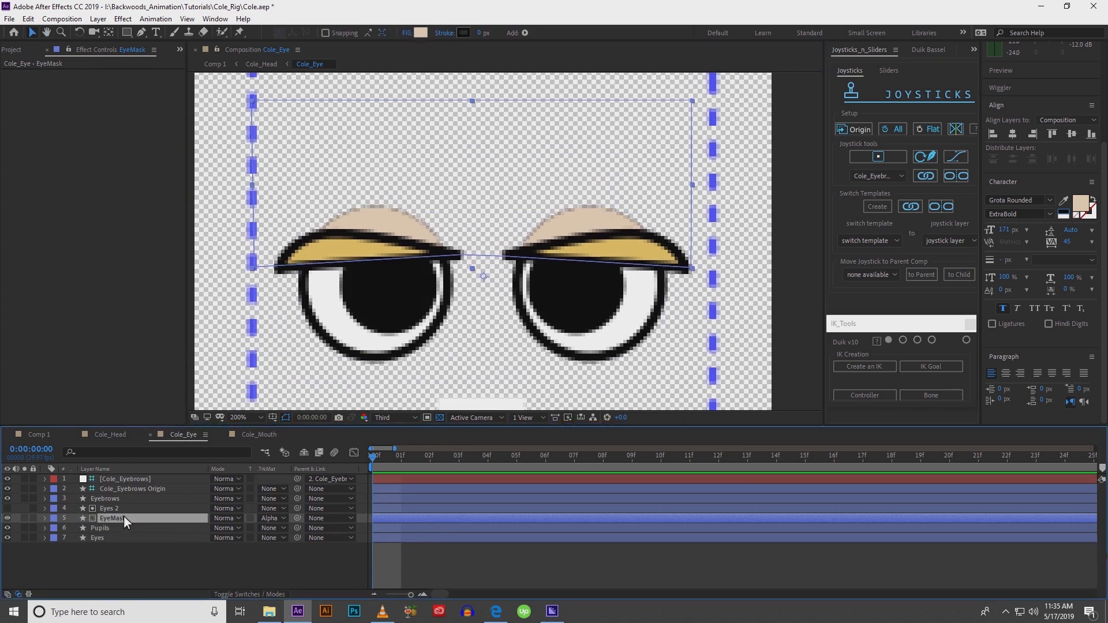
click(108, 507)
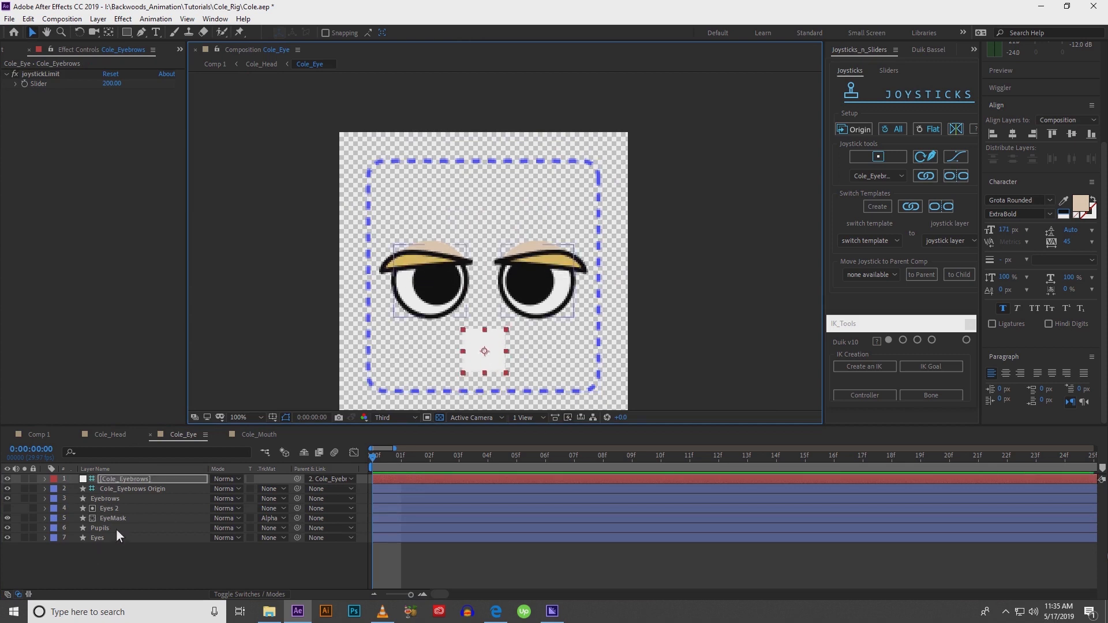
Step: Switch back to Cole_Head and drag the Cole_Head_Rotate joystick to turn the head upper-right
click(98, 537)
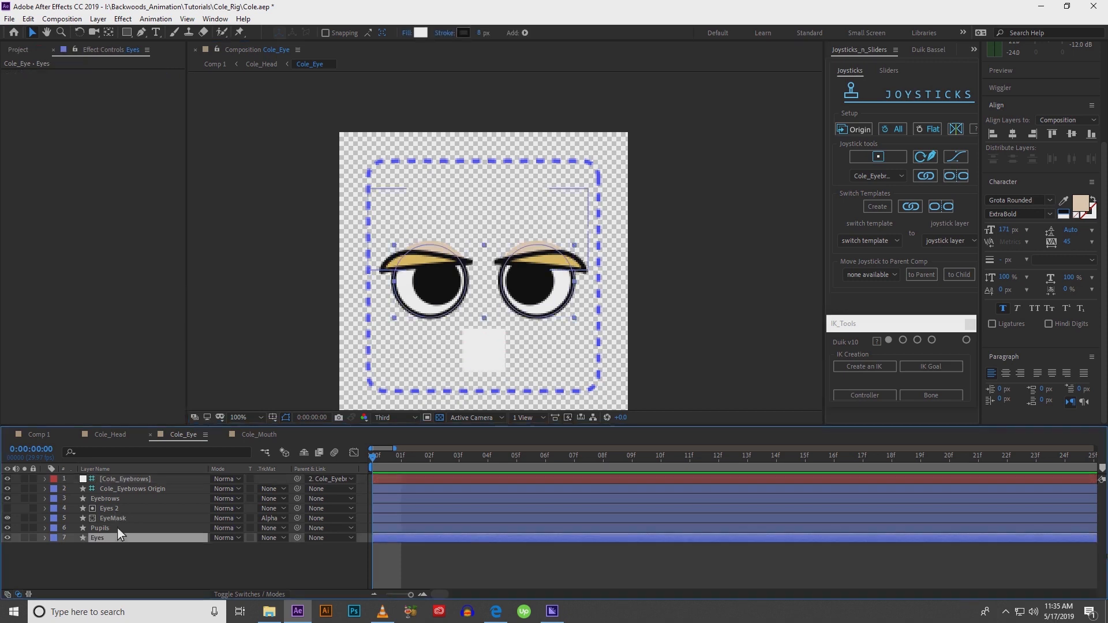
click(261, 64)
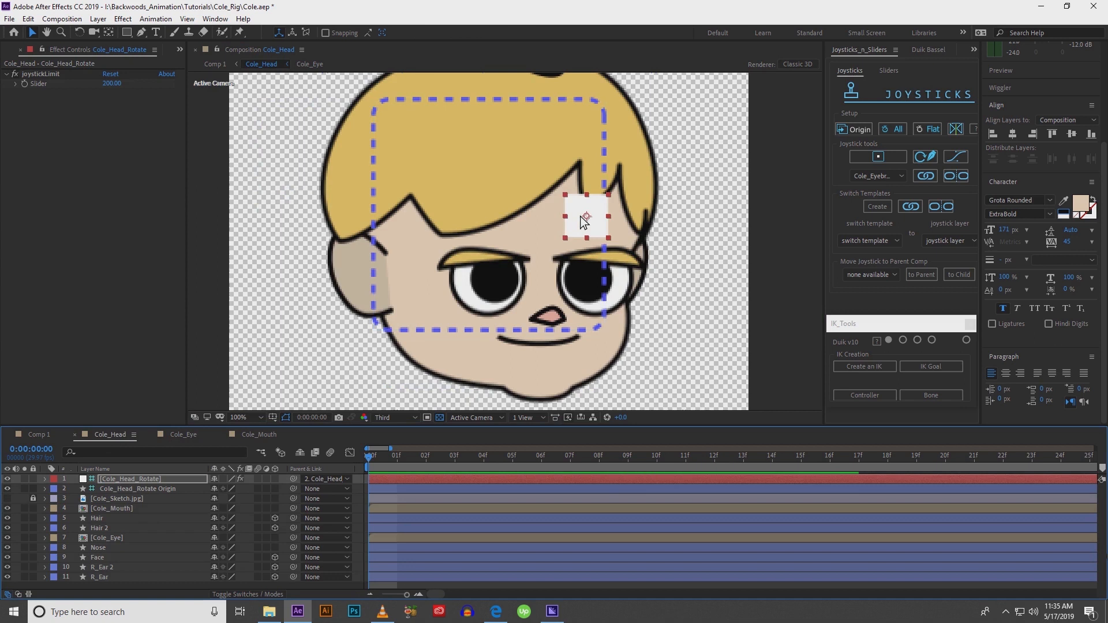
drag(585, 217, 565, 221)
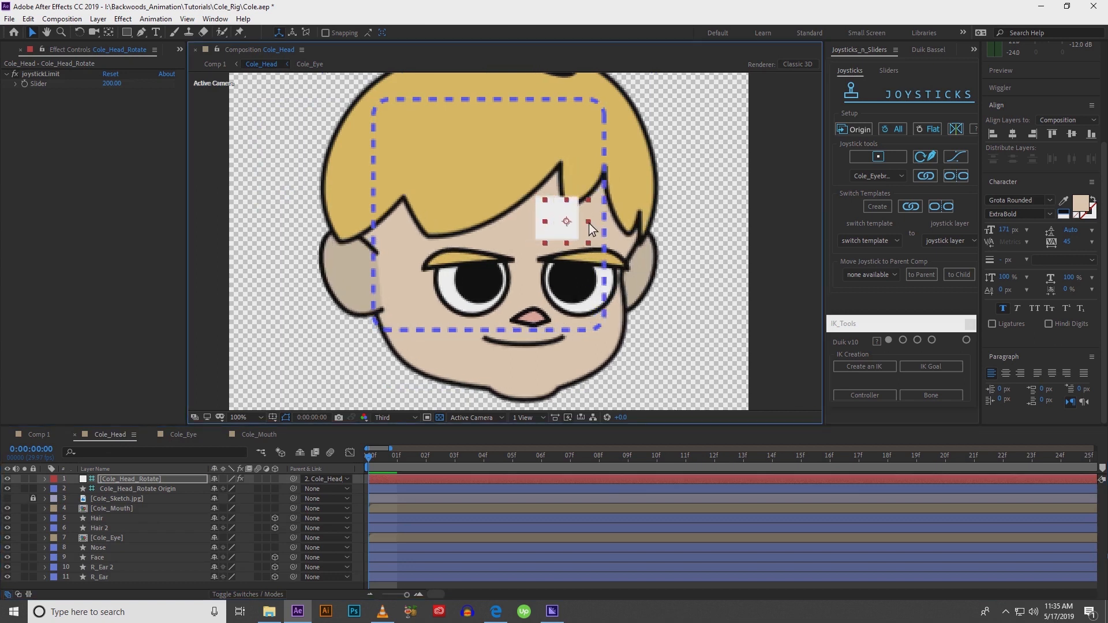